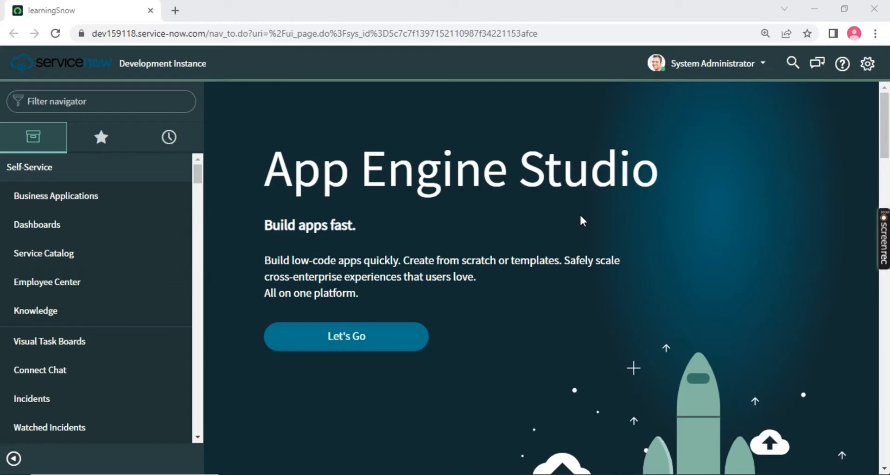
{"action": "mouse_move", "coordinate": [241, 163]}
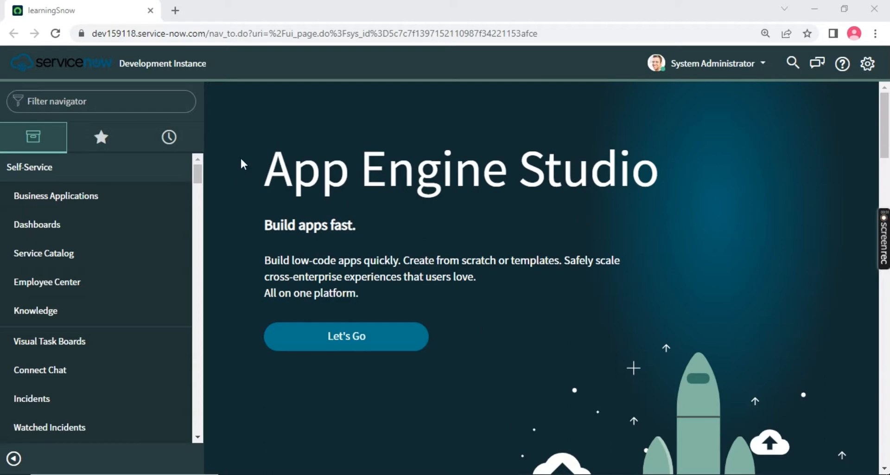
{"action": "mouse_move", "coordinate": [231, 82]}
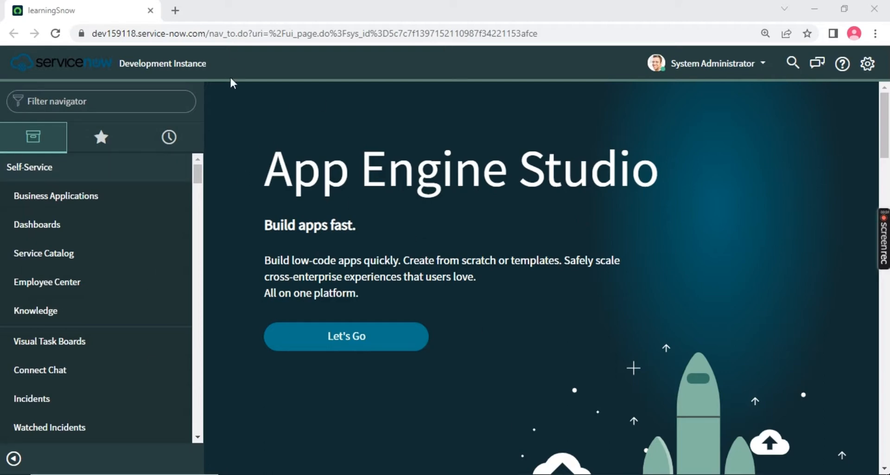
{"action": "mouse_move", "coordinate": [381, 67]}
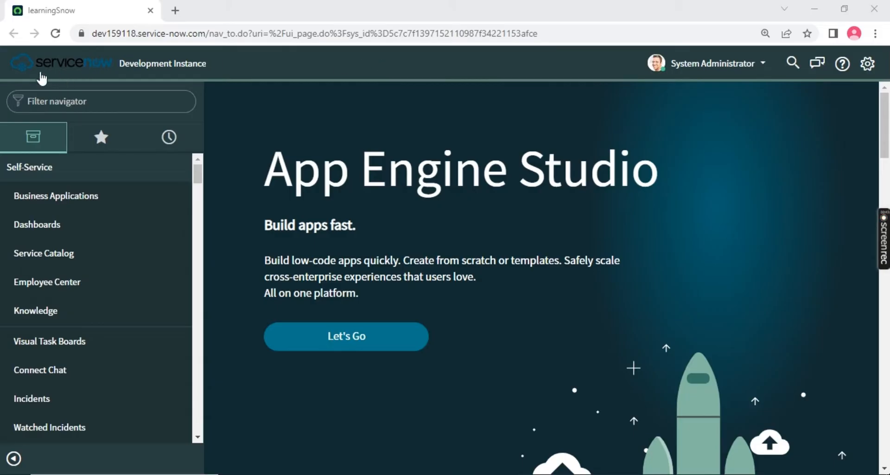
{"action": "mouse_move", "coordinate": [51, 68]}
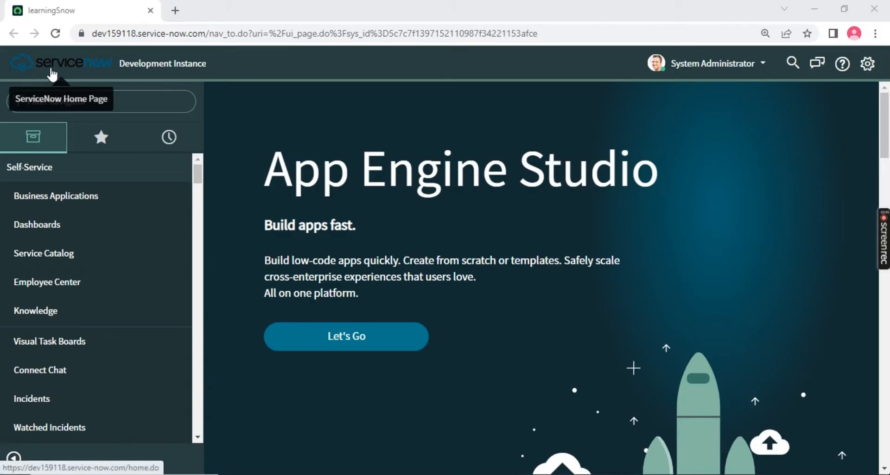
{"action": "mouse_move", "coordinate": [284, 85]}
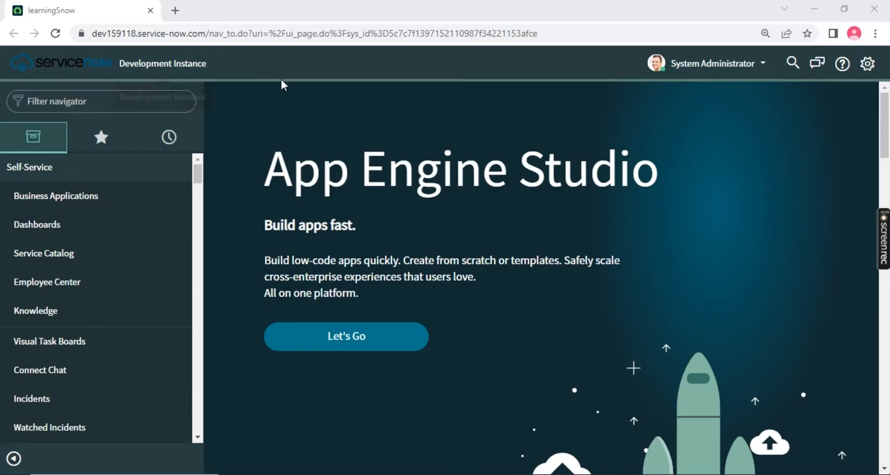
{"action": "mouse_move", "coordinate": [878, 360]}
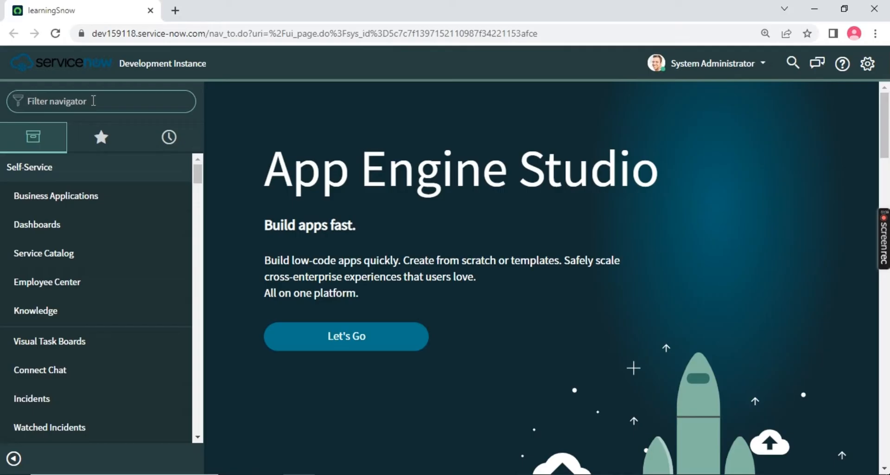
Enter sys_properties.LIST in the Filter navigator to list all global properties
{"action": "type", "text": "sy"}
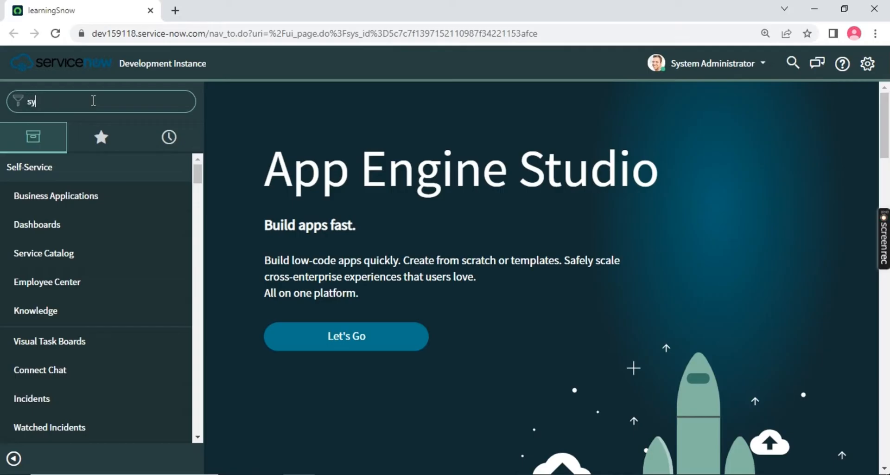
{"action": "type", "text": "s_pr"}
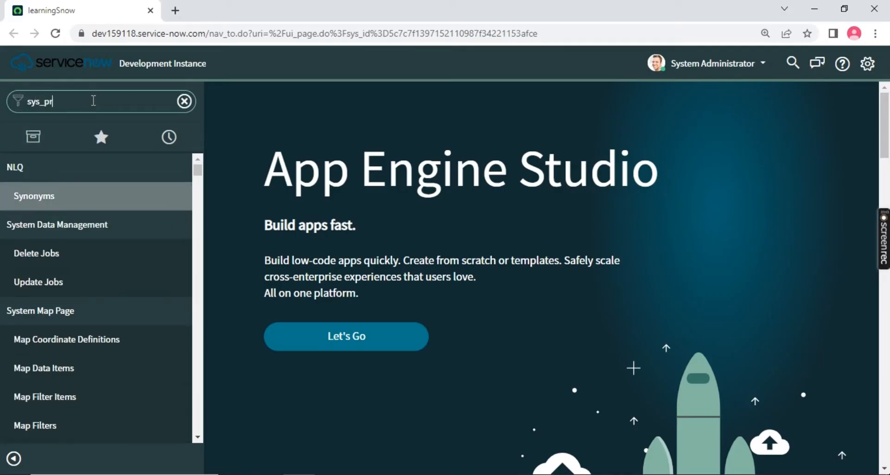
{"action": "type", "text": "operties"}
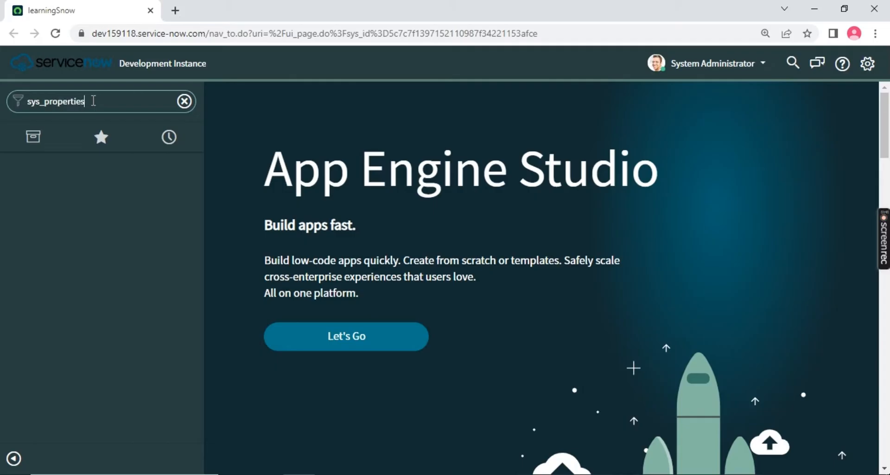
{"action": "type", "text": ".LIST"}
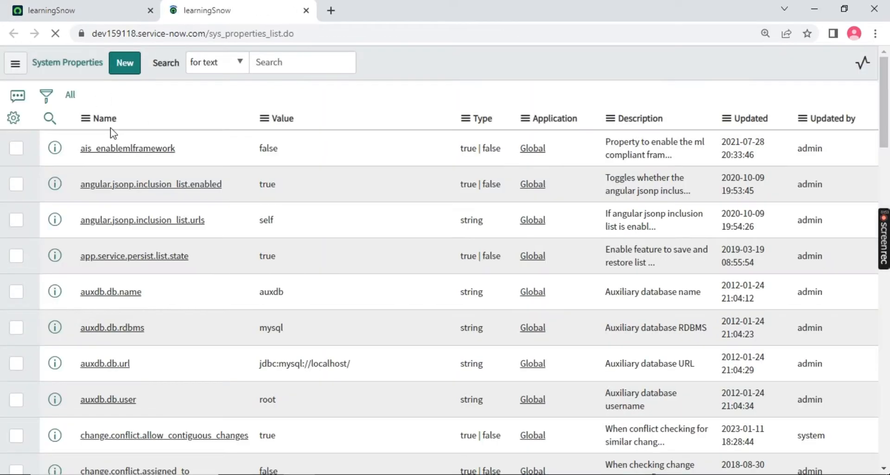
Sort the properties by Name and filter the Name column with *polaris
{"action": "left_click", "coordinate": [49, 118]}
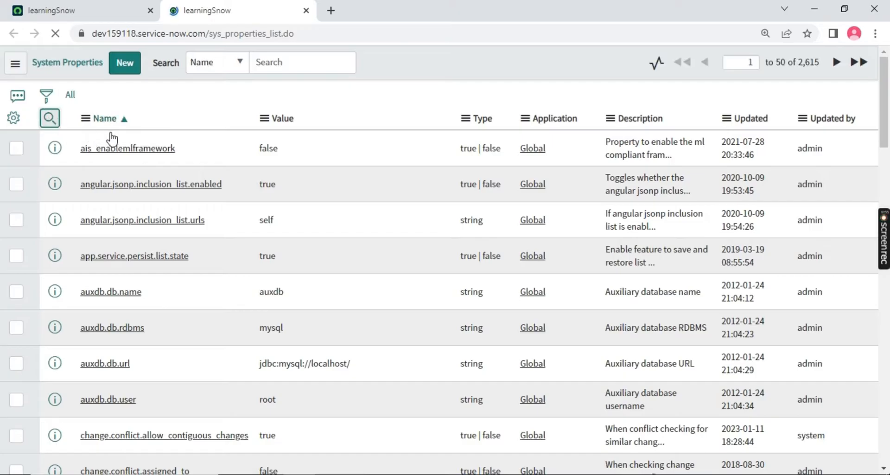
{"action": "mouse_move", "coordinate": [91, 142]}
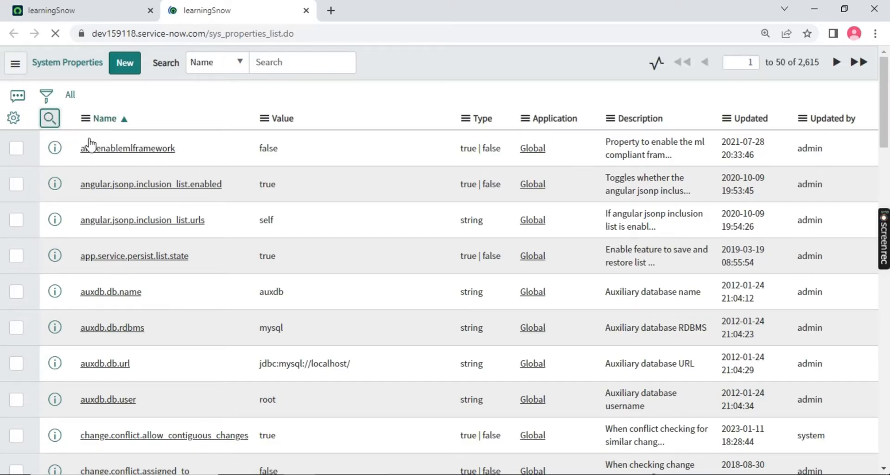
{"action": "left_click", "coordinate": [49, 118]}
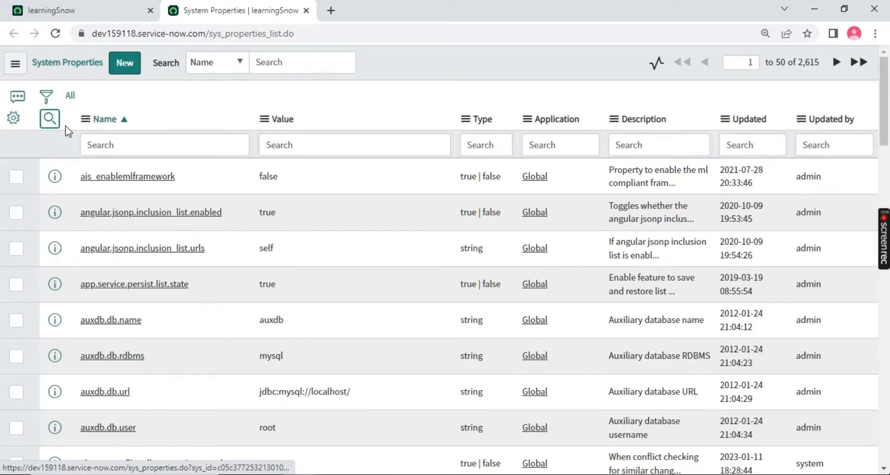
{"action": "left_click", "coordinate": [164, 145]}
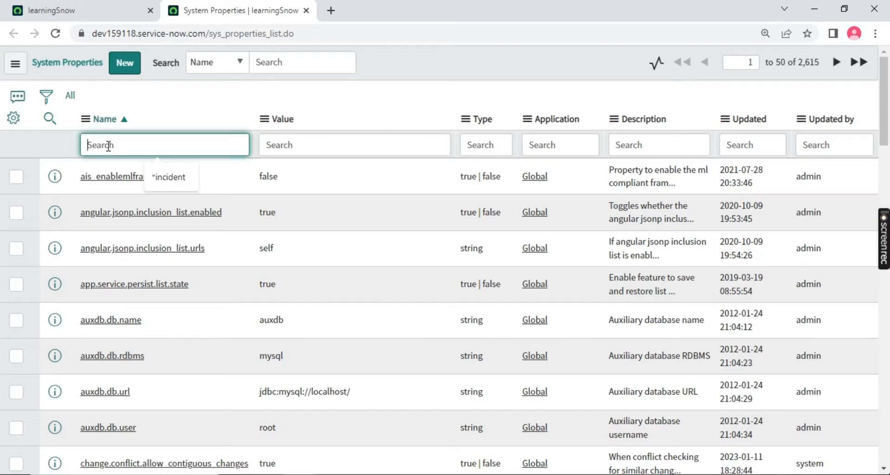
{"action": "type", "text": "*polaris"}
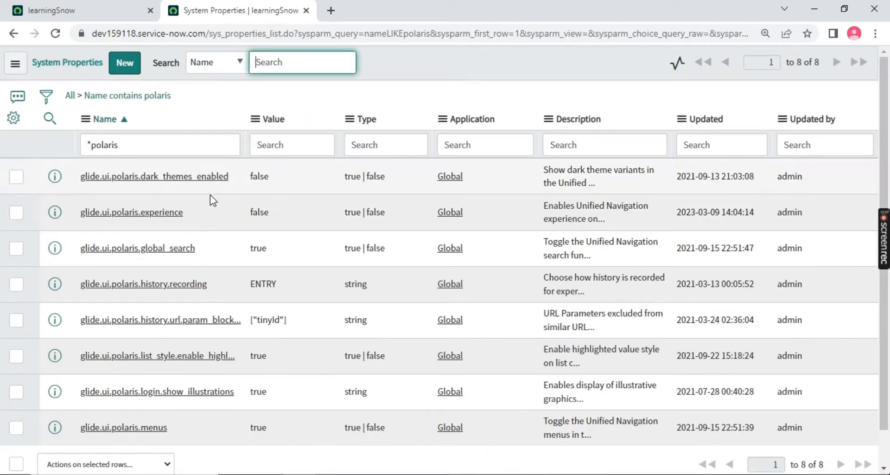
Change glide.ui.polaris.experience from false to true and save the value
{"action": "double_click", "coordinate": [131, 212]}
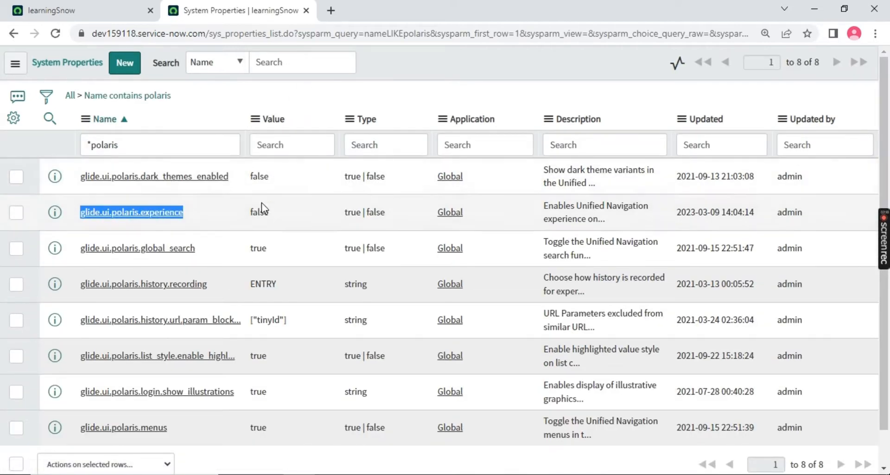
{"action": "left_click", "coordinate": [291, 211]}
{"action": "type", "text": "t"}
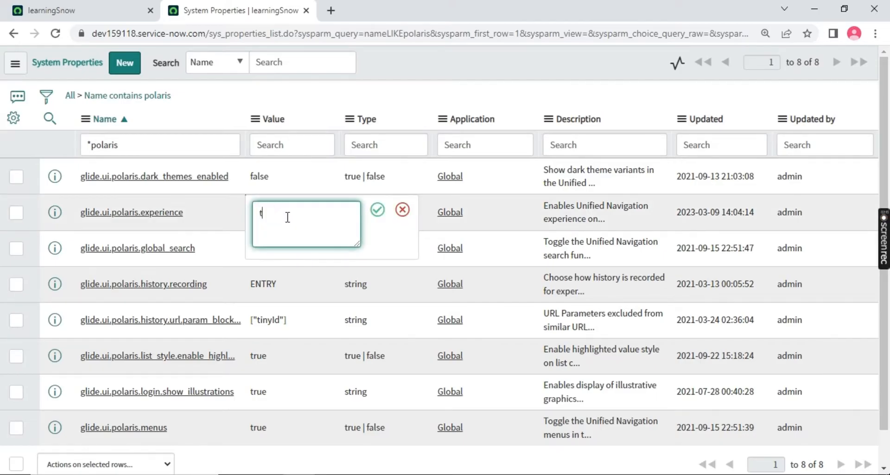
{"action": "type", "text": "rue"}
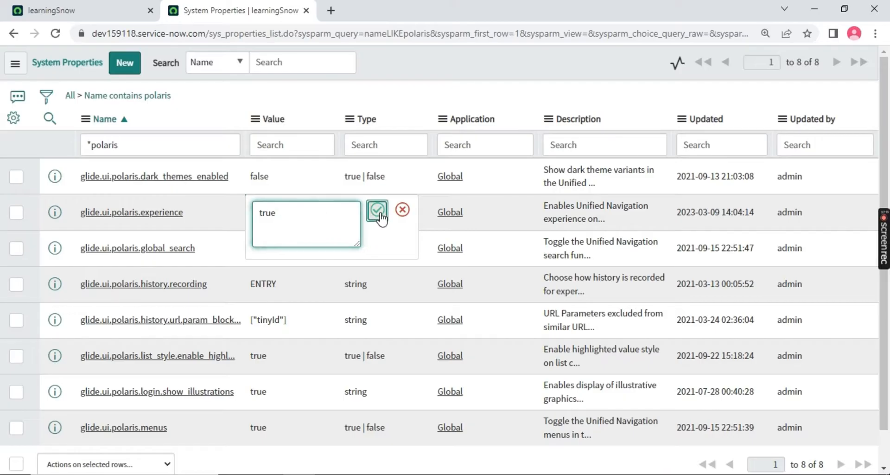
{"action": "left_click", "coordinate": [376, 211]}
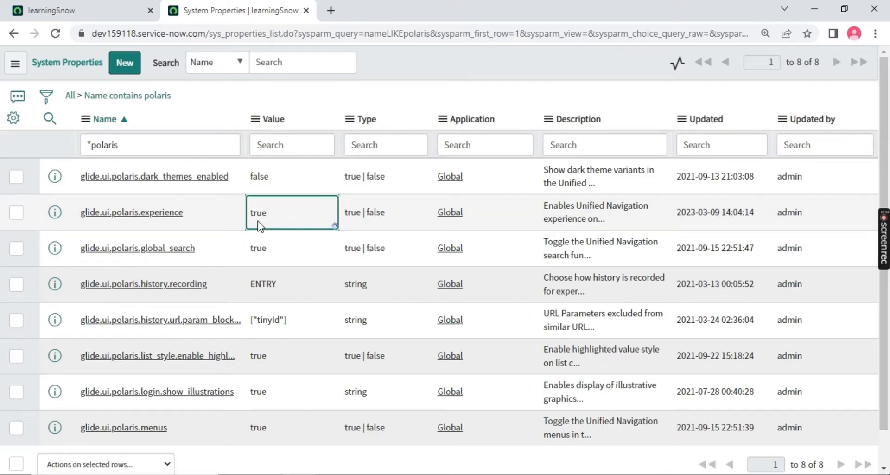
{"action": "mouse_move", "coordinate": [315, 218]}
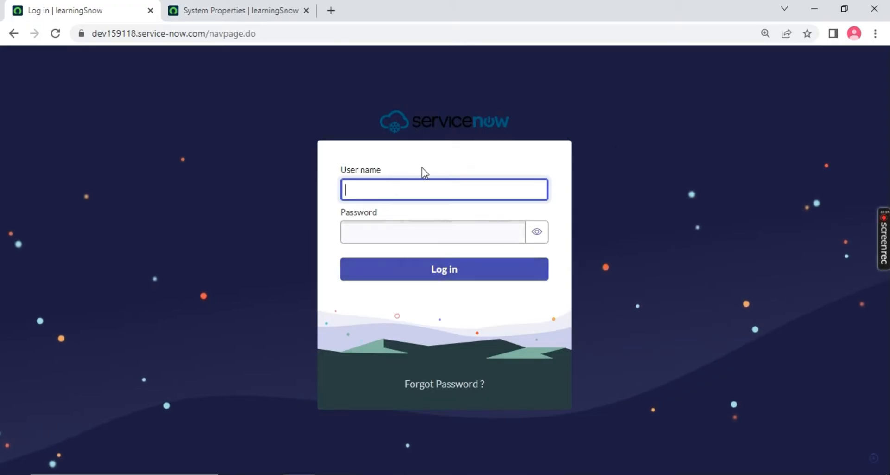
{"action": "mouse_move", "coordinate": [331, 10]}
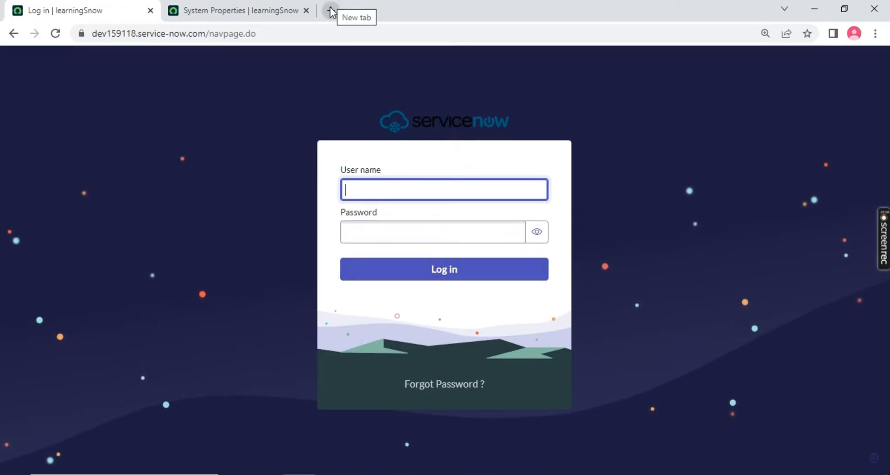
Visit developer.servicenow.com in a new tab, view Manage instance password, and return to the login tab
{"action": "left_click", "coordinate": [331, 10]}
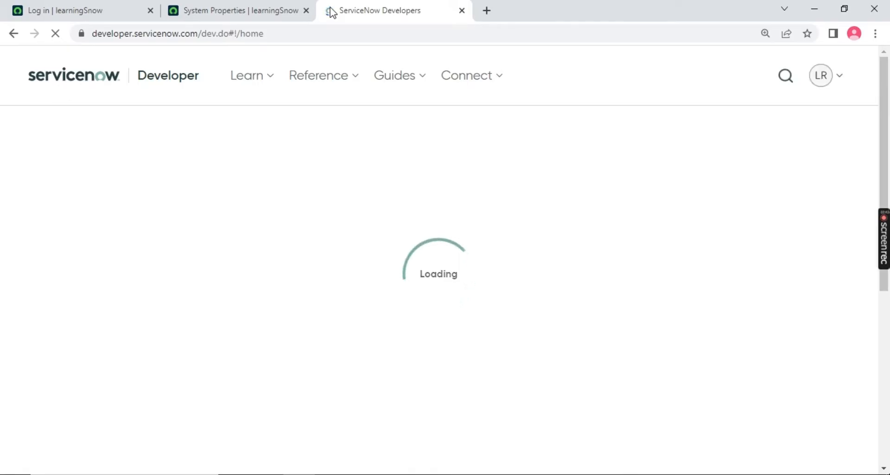
{"action": "left_click", "coordinate": [820, 75]}
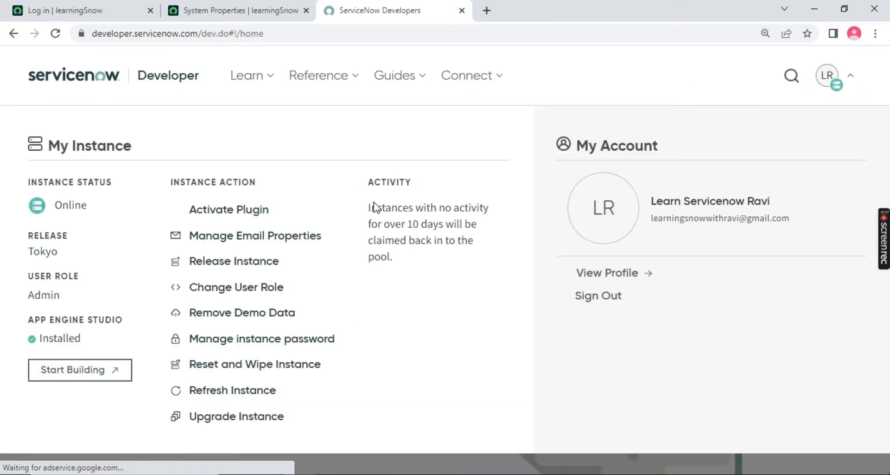
{"action": "double_click", "coordinate": [709, 200]}
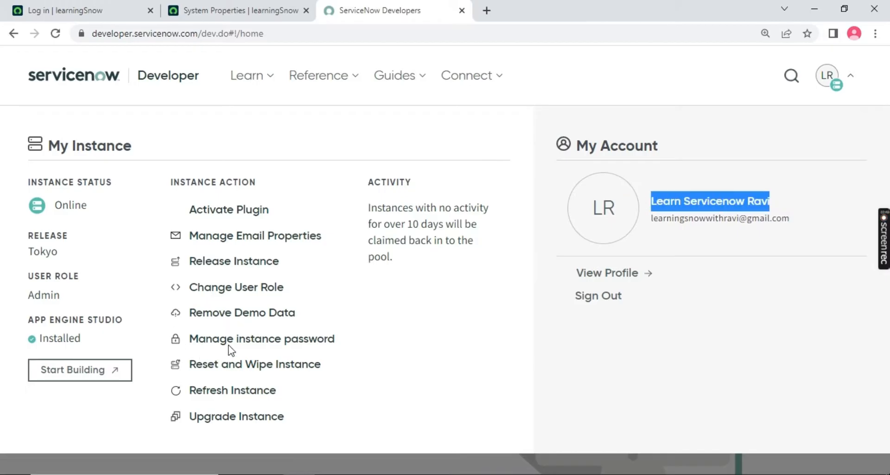
{"action": "left_click", "coordinate": [262, 337]}
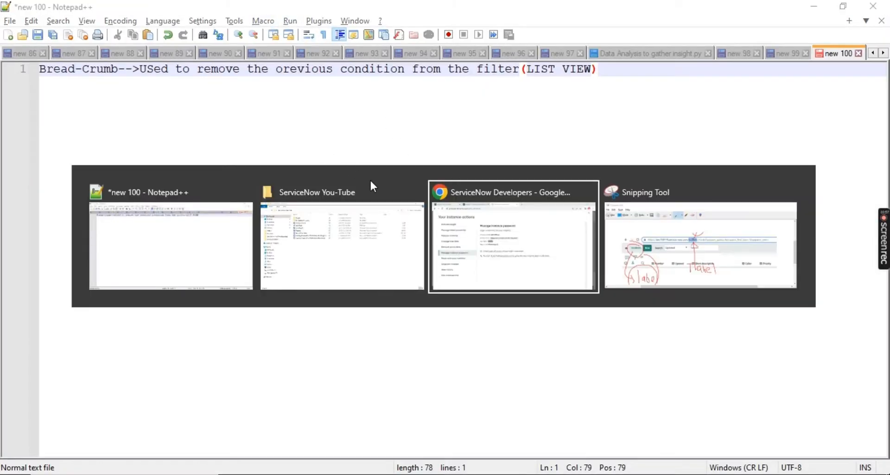
{"action": "left_click", "coordinate": [512, 235]}
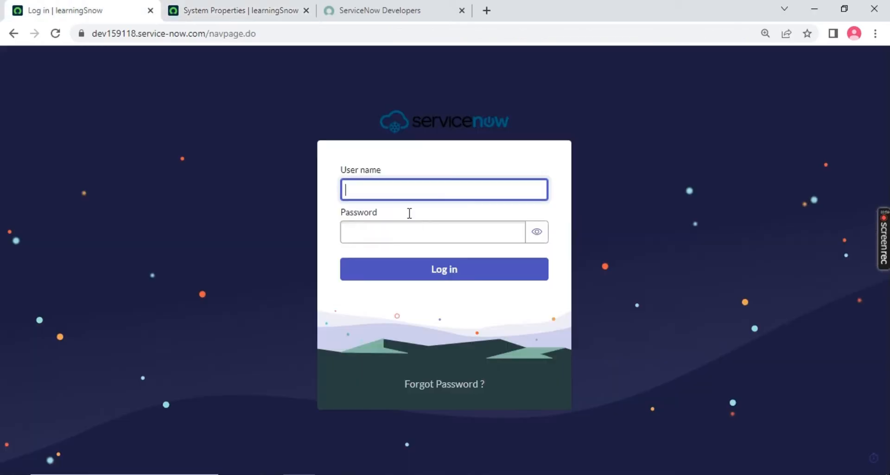
Copy the admin credentials from the Developer Portal and log into the instance
{"action": "left_click", "coordinate": [386, 10]}
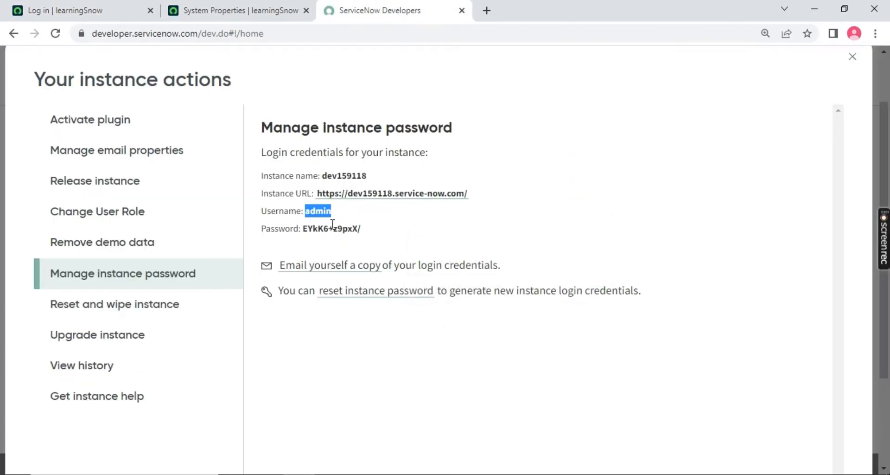
{"action": "double_click", "coordinate": [332, 228]}
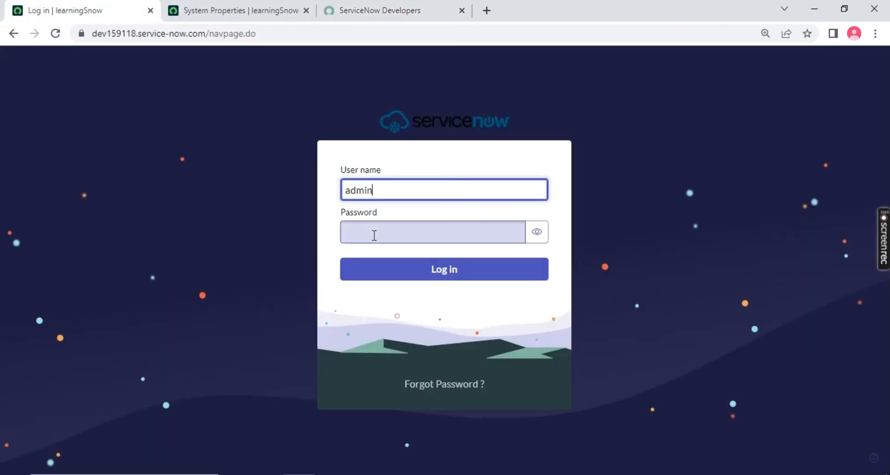
{"action": "left_click", "coordinate": [444, 269]}
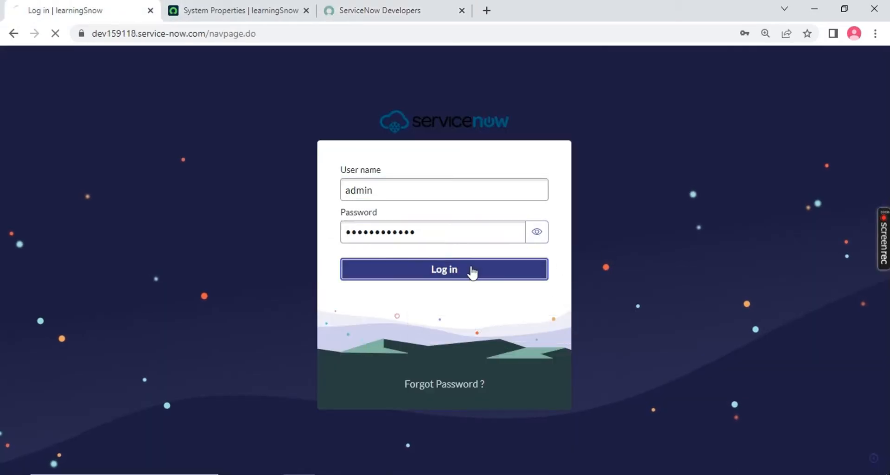
{"action": "left_click", "coordinate": [444, 268]}
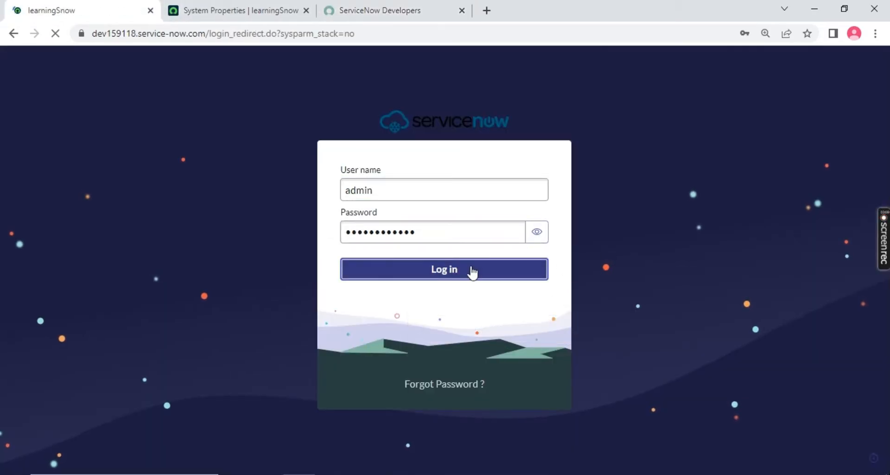
{"action": "left_click", "coordinate": [445, 268]}
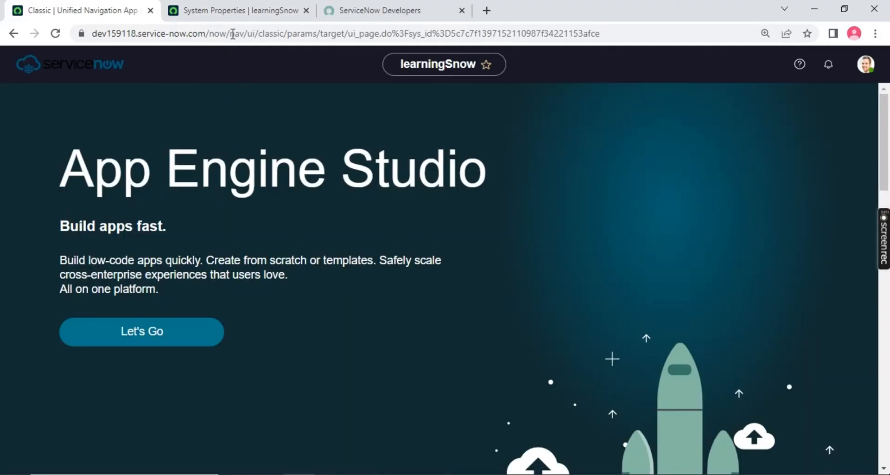
{"action": "mouse_move", "coordinate": [51, 74]}
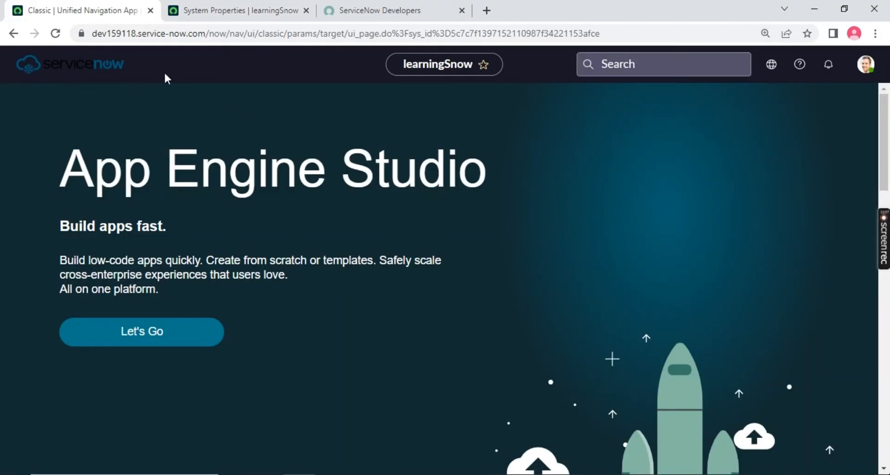
{"action": "mouse_move", "coordinate": [221, 95]}
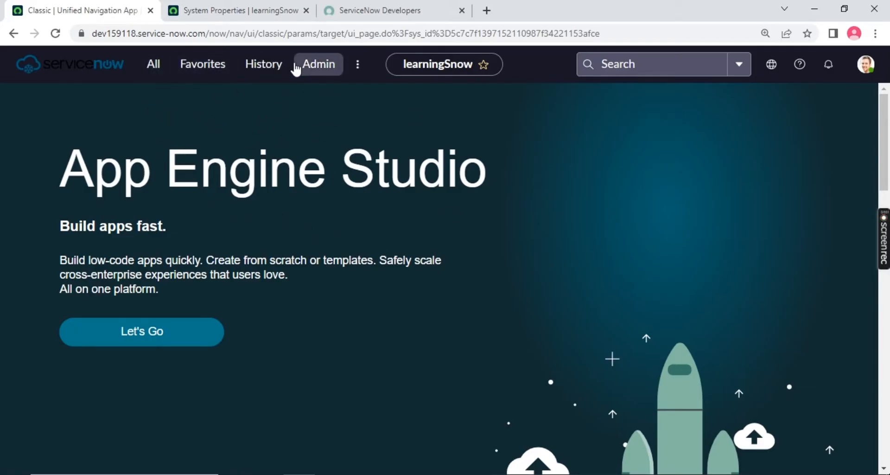
{"action": "mouse_move", "coordinate": [857, 36]}
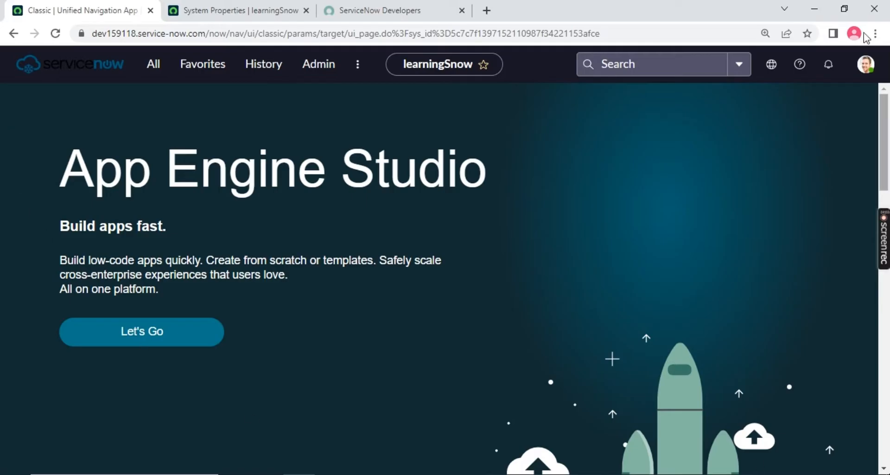
{"action": "mouse_move", "coordinate": [531, 270]}
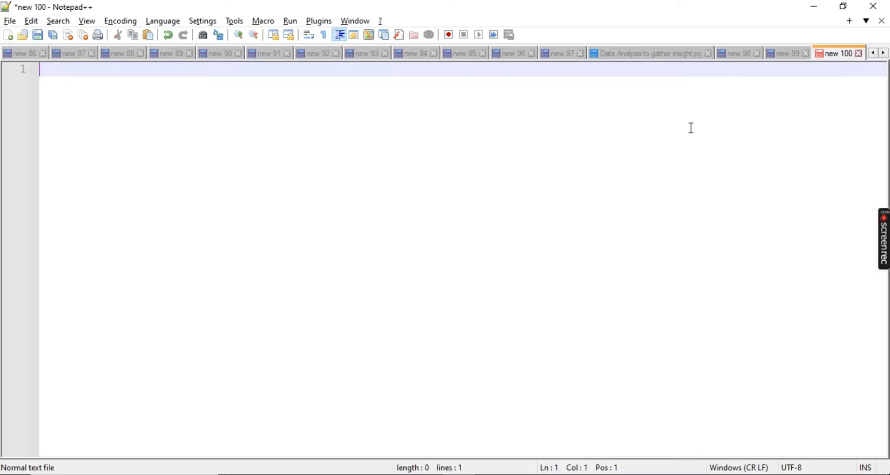
Write the note 'Next Experience UI-->Polaris' in the empty Notepad++ tab
{"action": "type", "text": "Ne"}
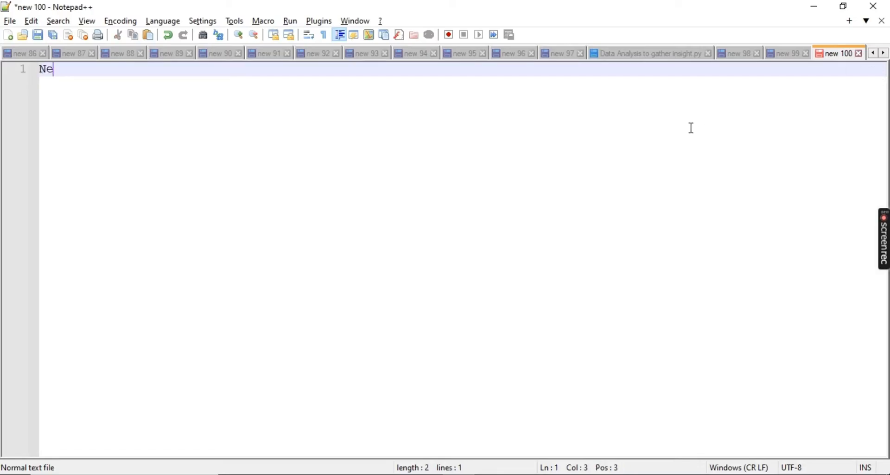
{"action": "type", "text": "xt Exp"}
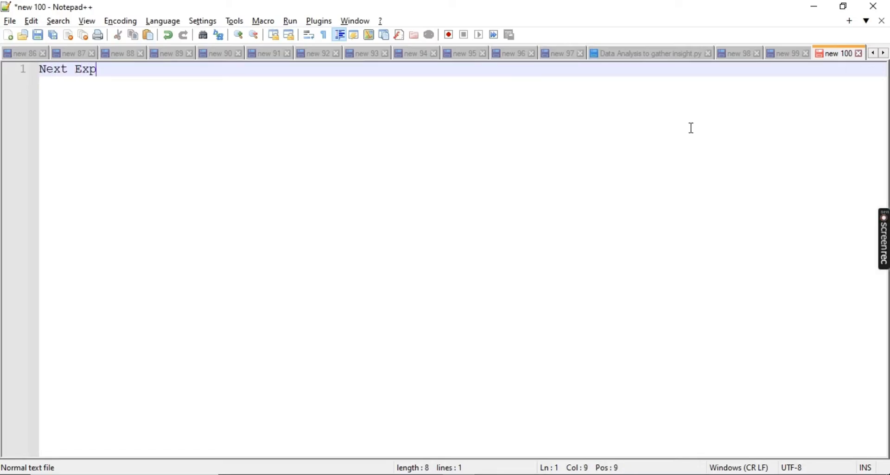
{"action": "type", "text": "erience UI"}
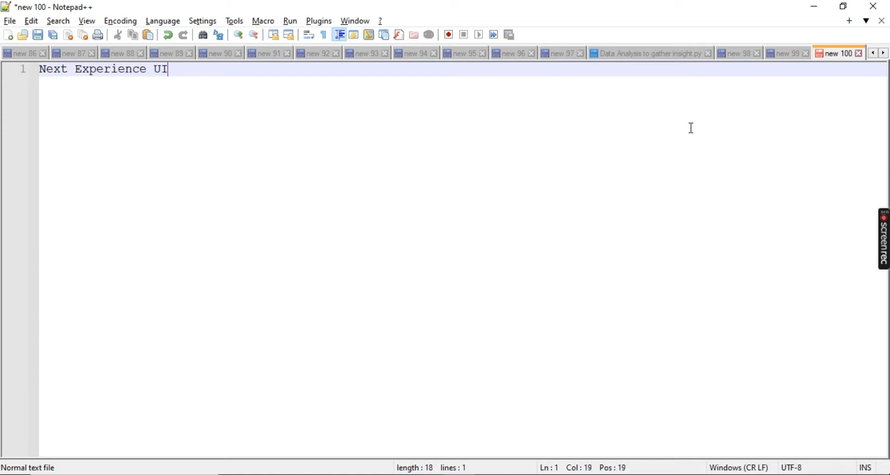
{"action": "type", "text": "-->"}
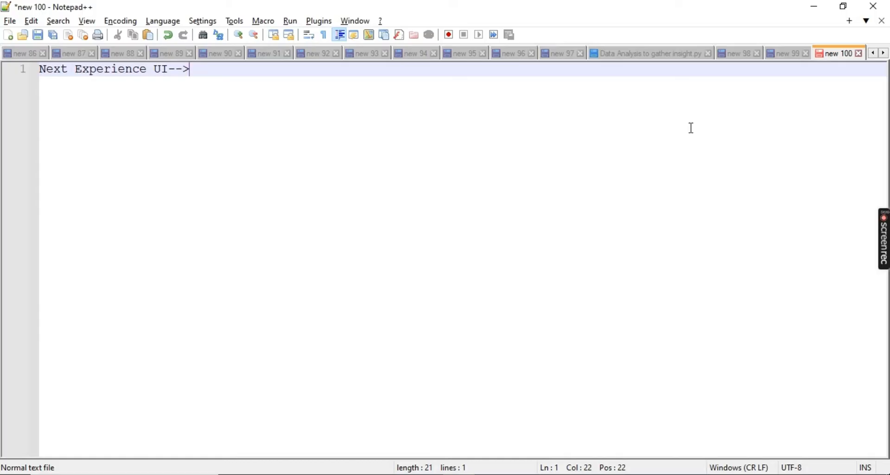
{"action": "type", "text": "Polaris"}
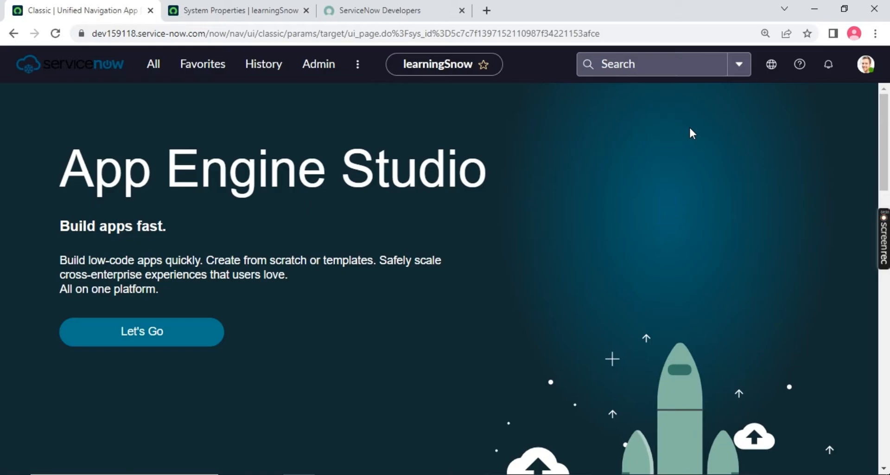
{"action": "mouse_move", "coordinate": [500, 137]}
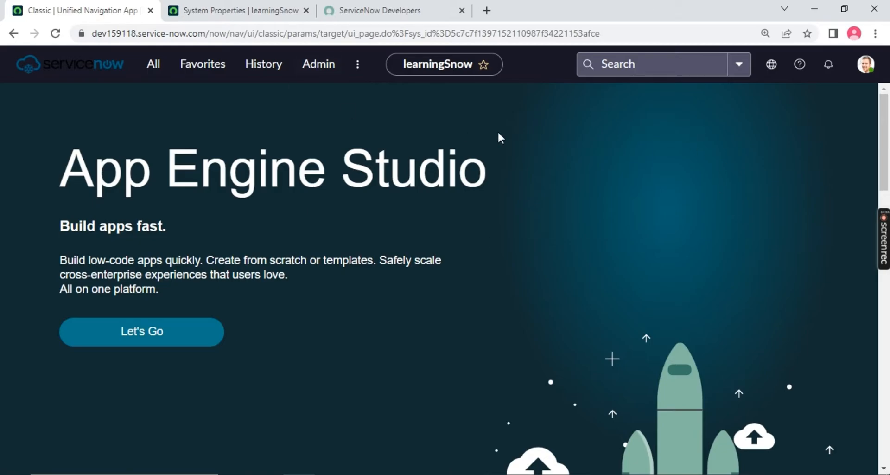
{"action": "mouse_move", "coordinate": [302, 114]}
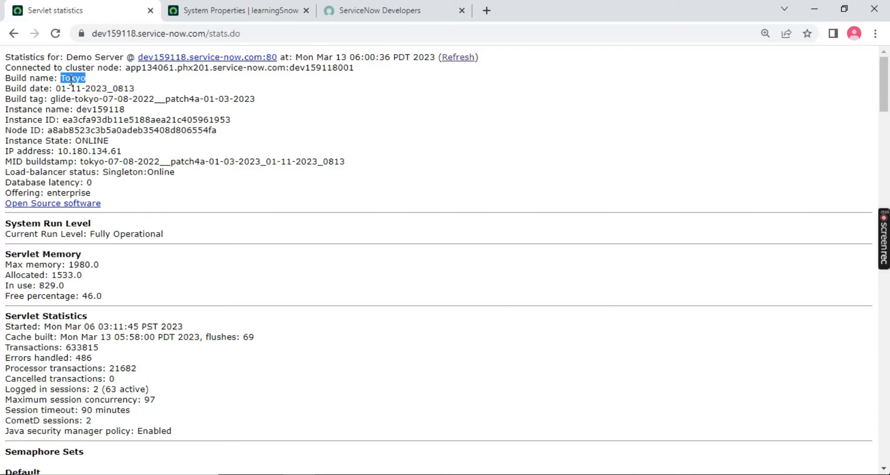
Check the Upgrade Instance offer (Utah RC1), cancel it, and return to the instance tab
{"action": "left_click", "coordinate": [378, 10]}
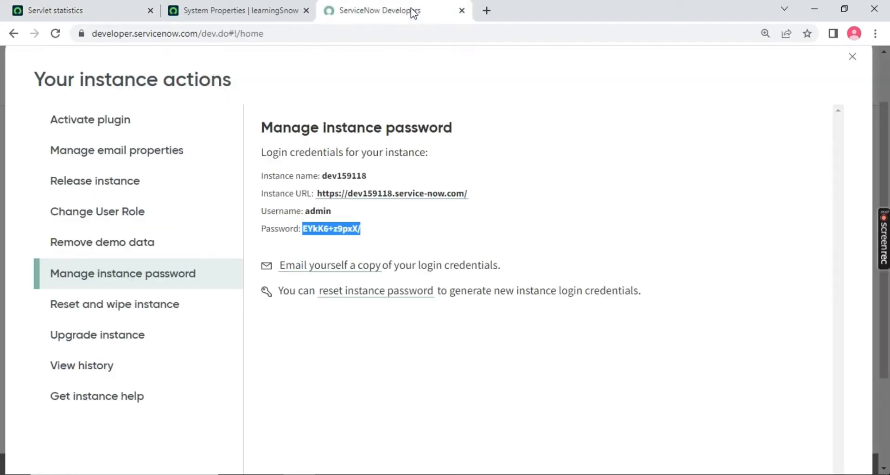
{"action": "left_click", "coordinate": [852, 57]}
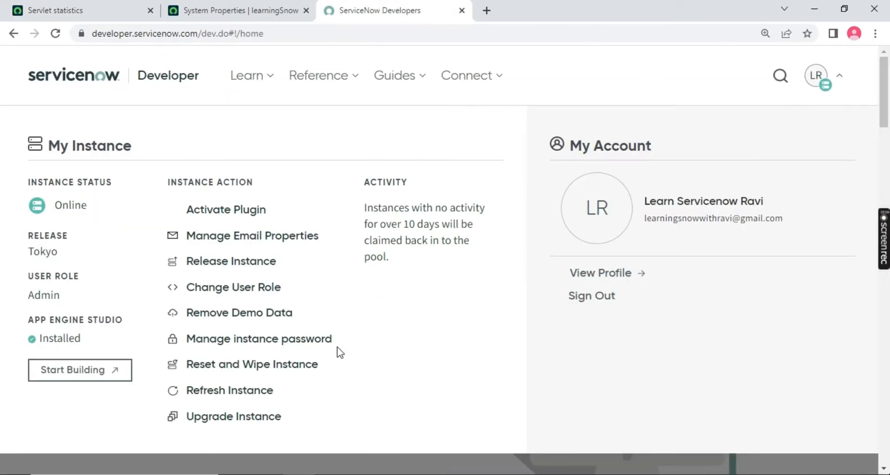
{"action": "left_click", "coordinate": [248, 415]}
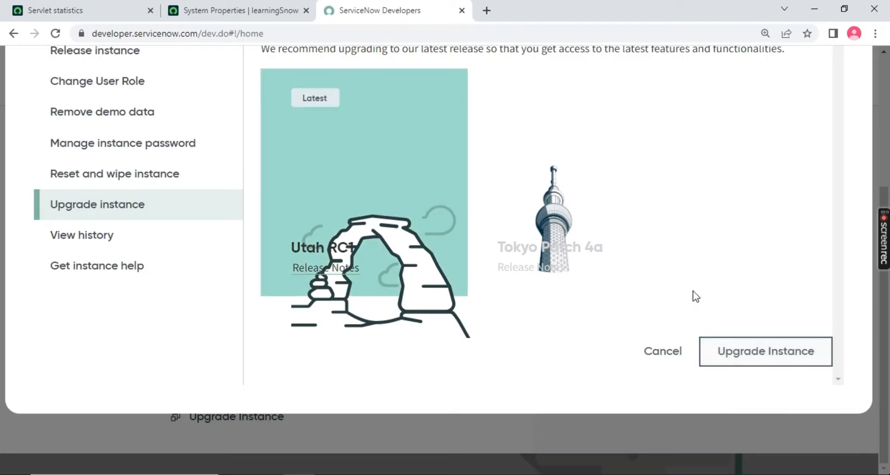
{"action": "left_click", "coordinate": [662, 350]}
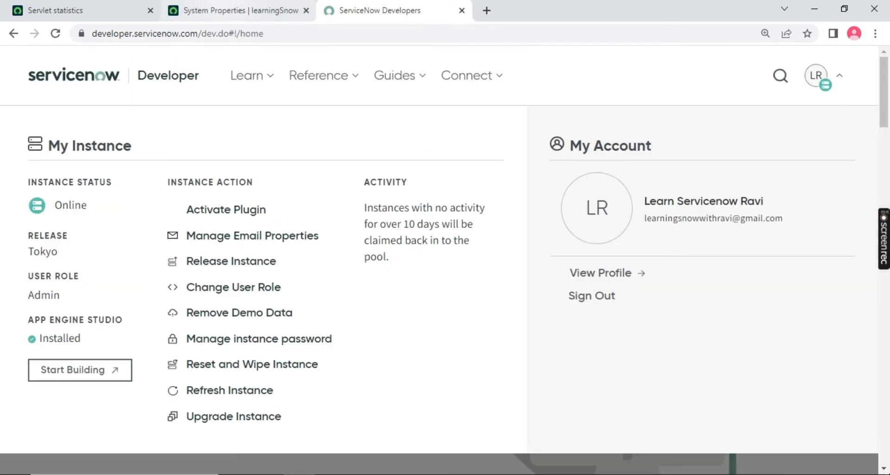
{"action": "left_click", "coordinate": [57, 10]}
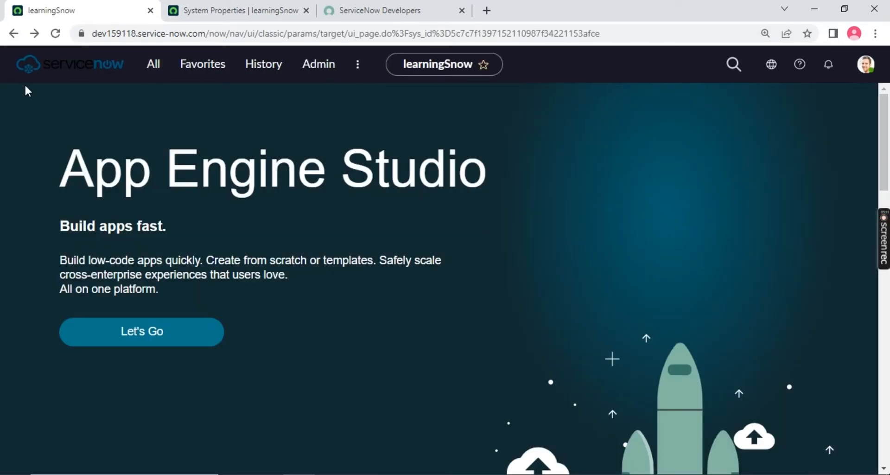
Set glide.ui.polaris.experience back to false in the polaris-filtered properties list and save
{"action": "left_click", "coordinate": [239, 10]}
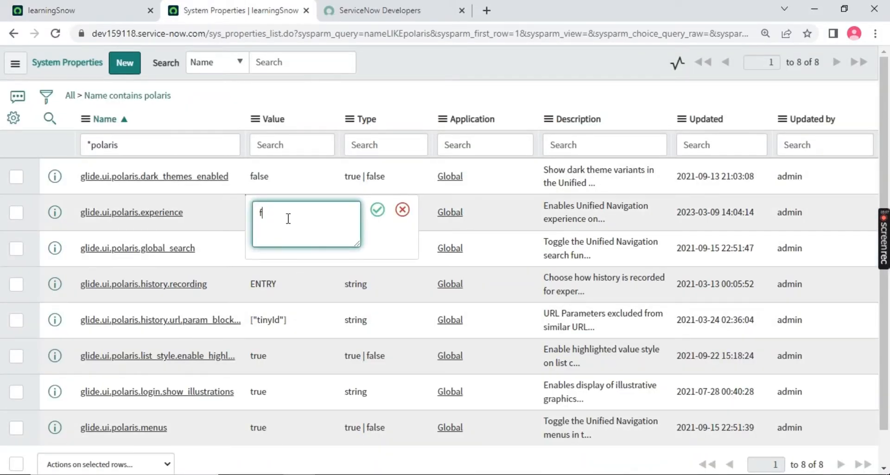
{"action": "type", "text": "alse"}
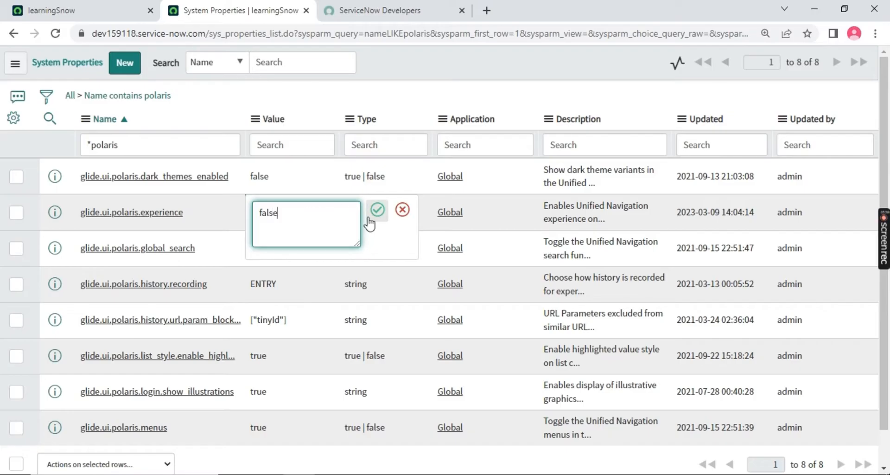
{"action": "left_click", "coordinate": [377, 209]}
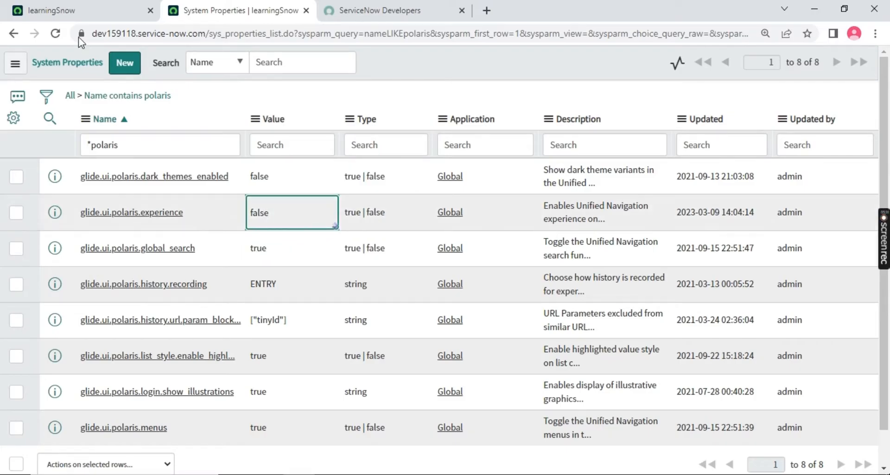
{"action": "mouse_move", "coordinate": [51, 10]}
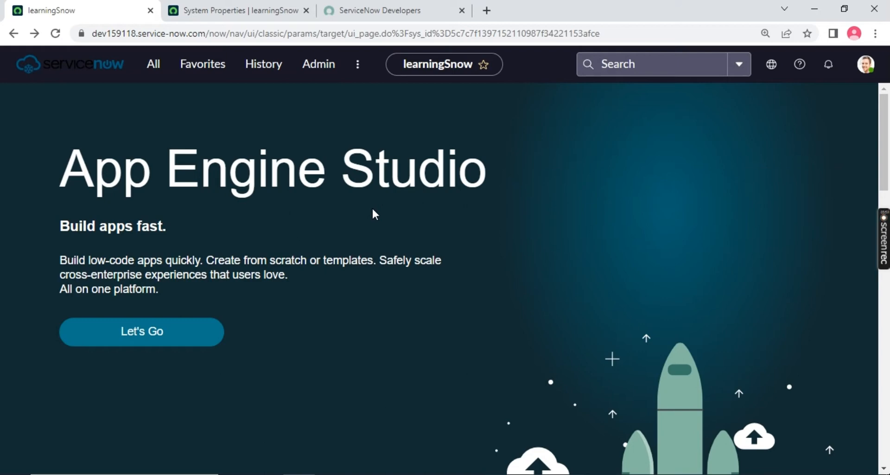
{"action": "mouse_move", "coordinate": [168, 77]}
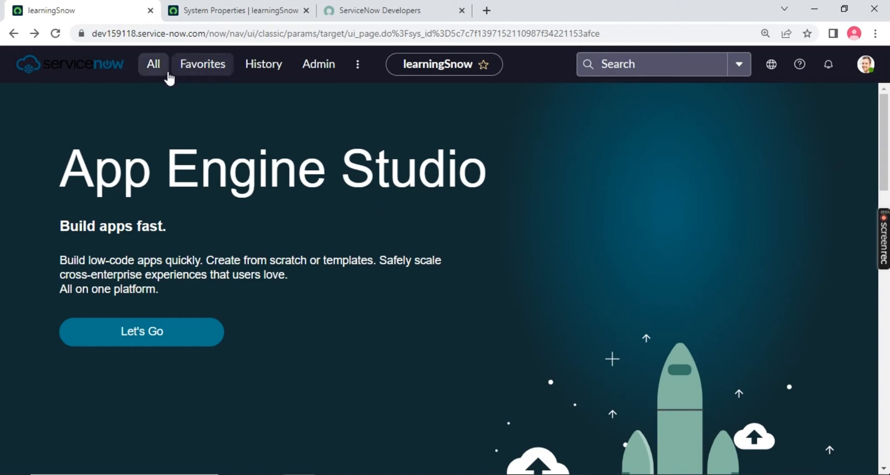
{"action": "mouse_move", "coordinate": [300, 64]}
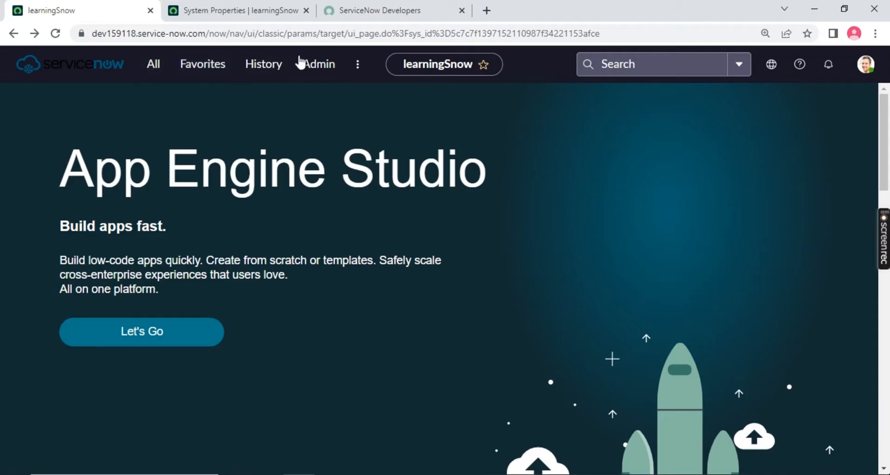
{"action": "mouse_move", "coordinate": [262, 244]}
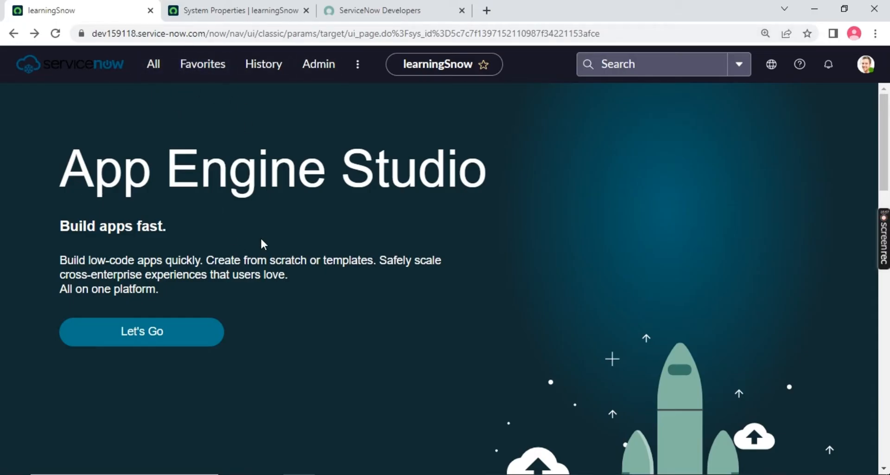
{"action": "mouse_move", "coordinate": [242, 233]}
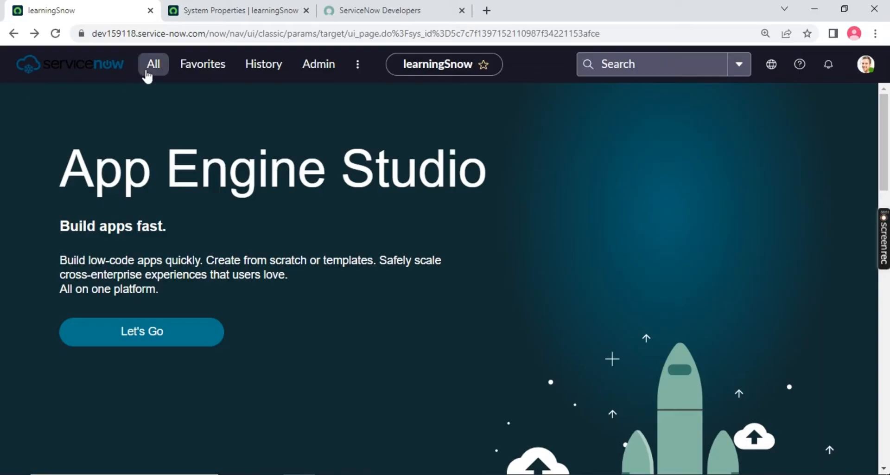
Switch to the ServiceNow Developers tab showing the My Instance overview
{"action": "left_click", "coordinate": [238, 10]}
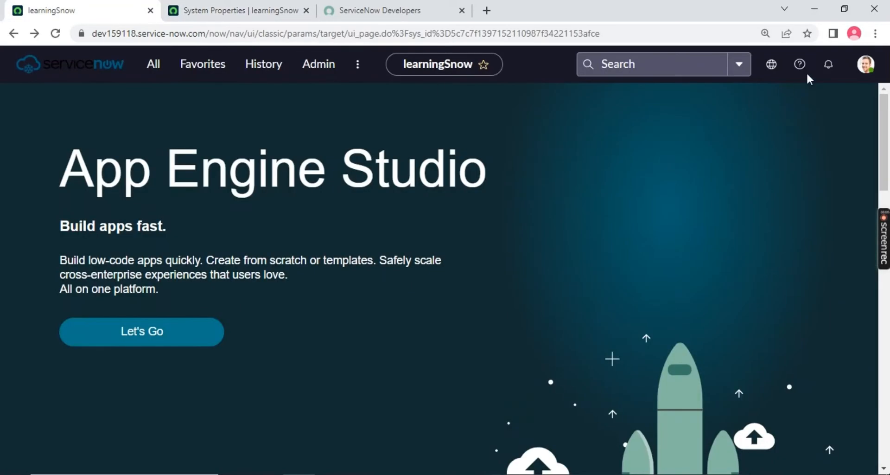
{"action": "left_click", "coordinate": [864, 64]}
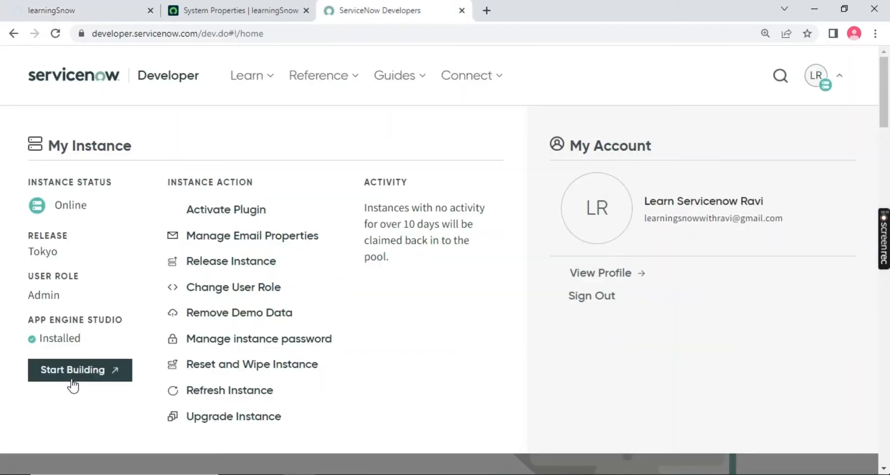
{"action": "left_click", "coordinate": [72, 369]}
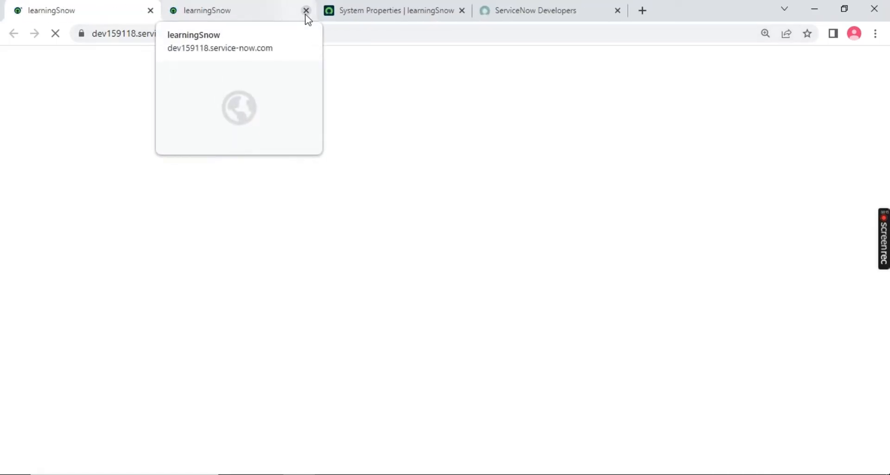
{"action": "left_click", "coordinate": [306, 10]}
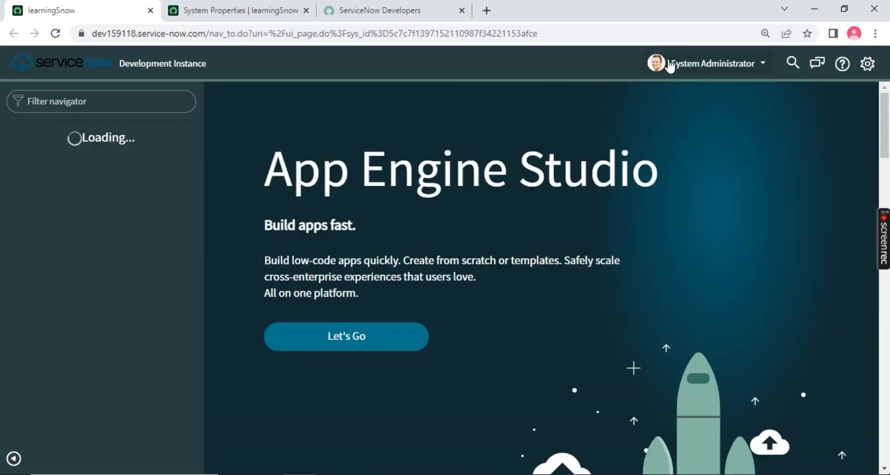
{"action": "mouse_move", "coordinate": [744, 75]}
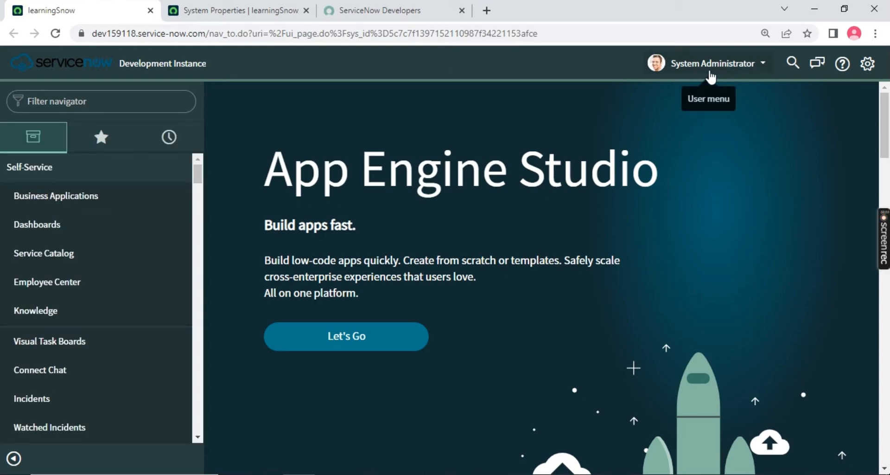
{"action": "mouse_move", "coordinate": [706, 71]}
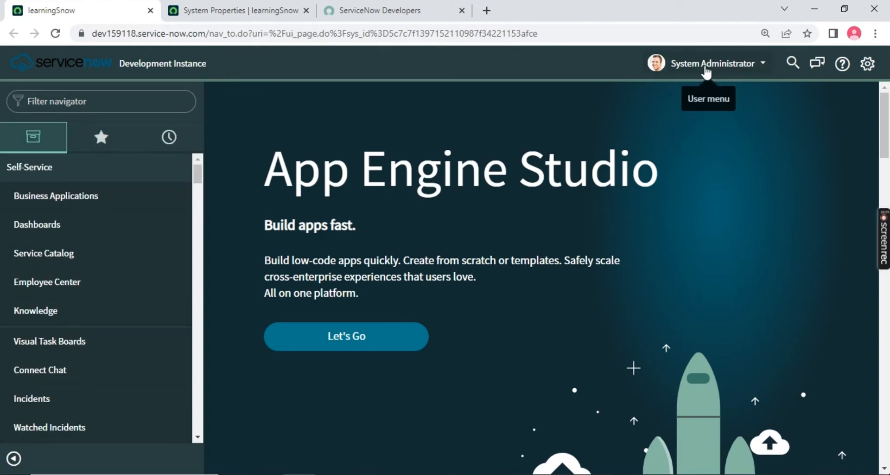
{"action": "left_click", "coordinate": [713, 63]}
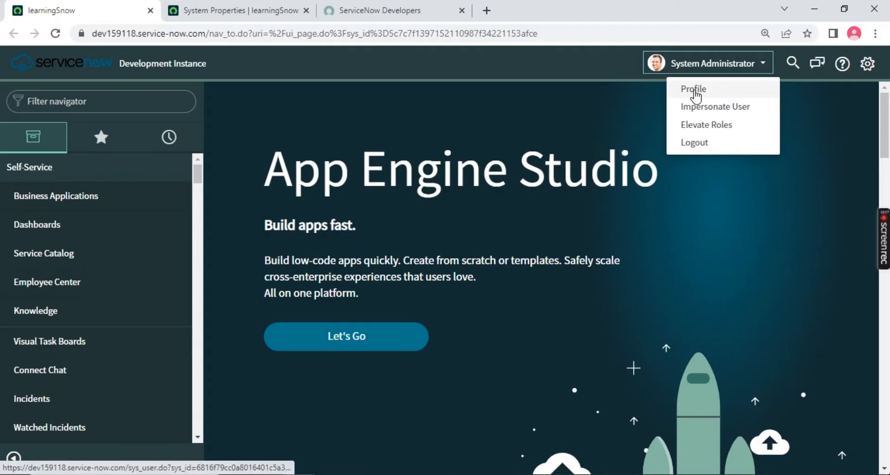
{"action": "mouse_move", "coordinate": [59, 328]}
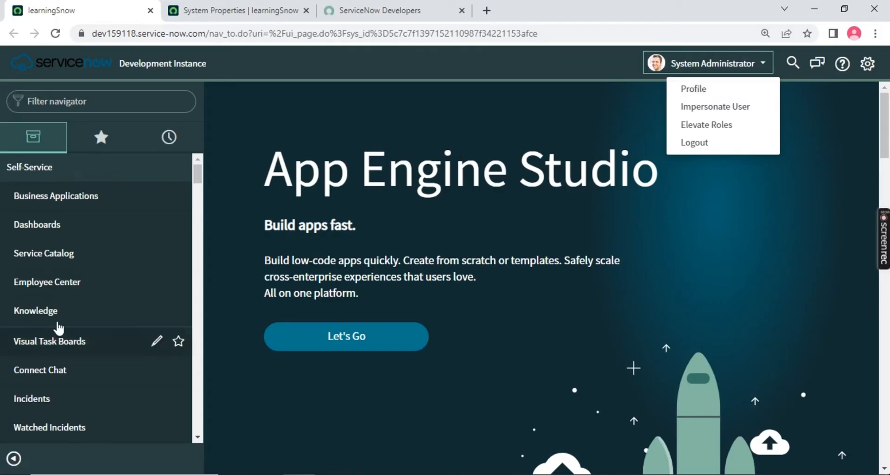
{"action": "mouse_move", "coordinate": [716, 411]}
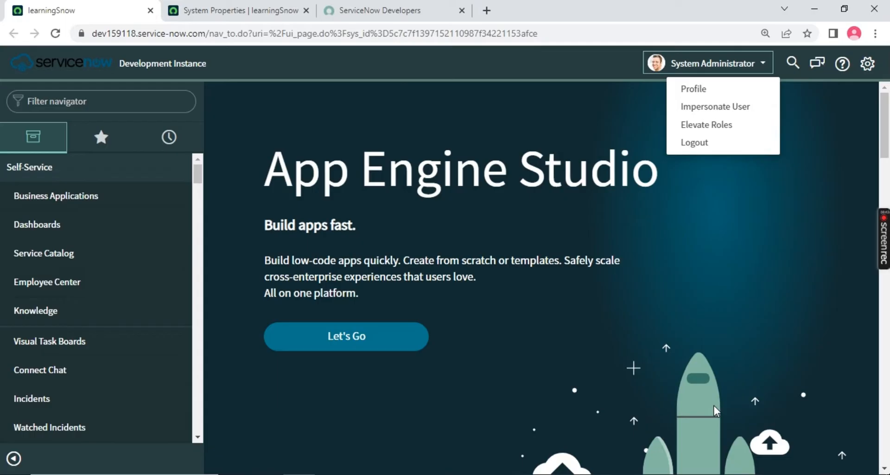
{"action": "mouse_move", "coordinate": [394, 307]}
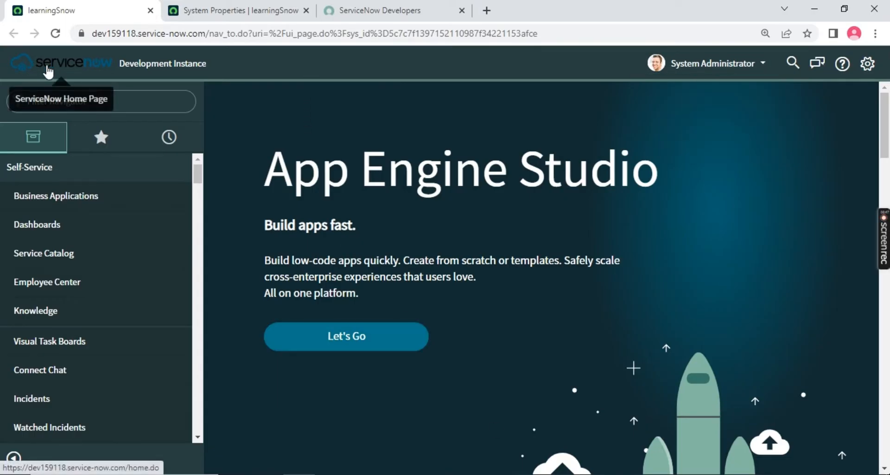
{"action": "mouse_move", "coordinate": [169, 63]}
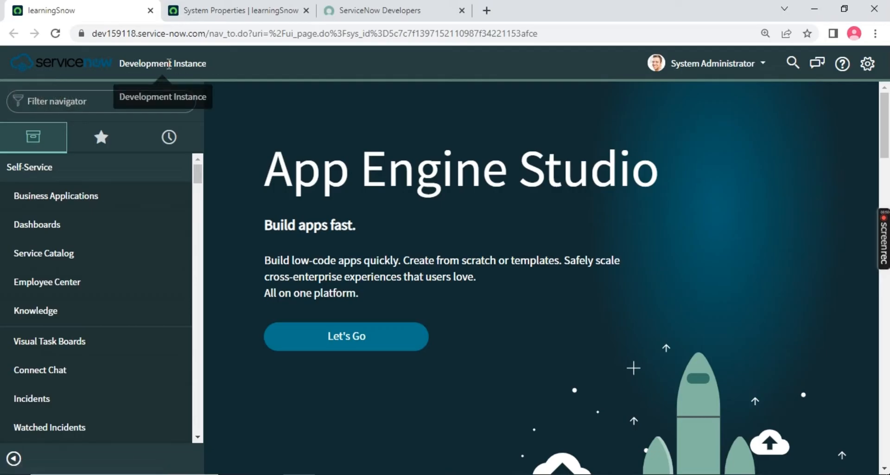
{"action": "mouse_move", "coordinate": [273, 421]}
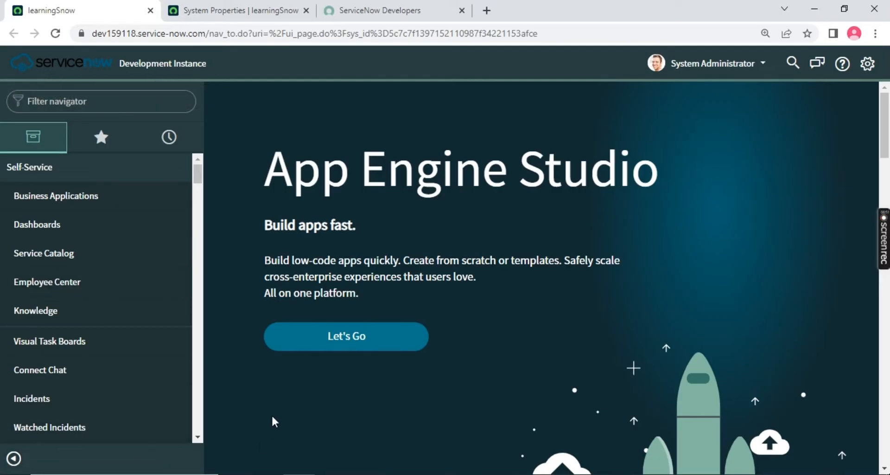
{"action": "mouse_move", "coordinate": [49, 340]}
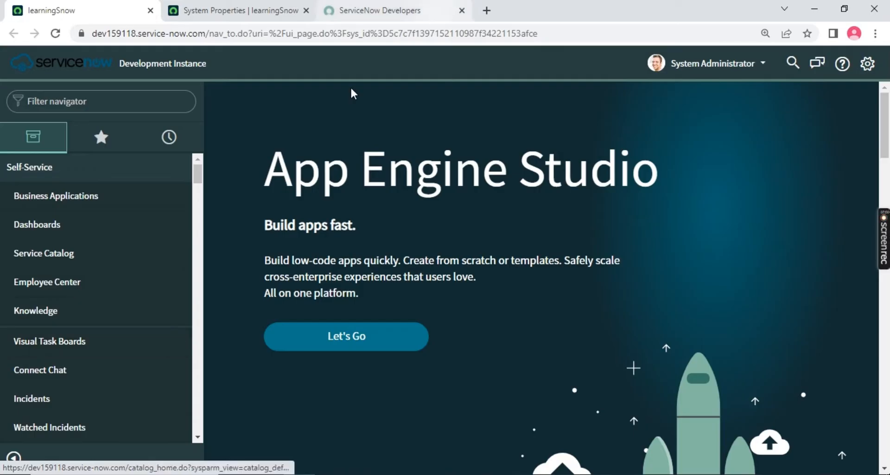
{"action": "mouse_move", "coordinate": [78, 296]}
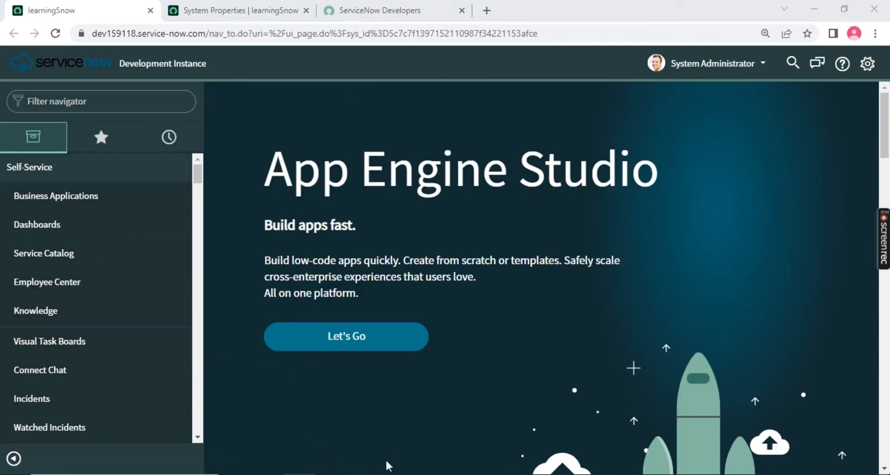
Snip the classic ServiceNow home page and draw red pen markup beside the navigator
{"action": "left_click", "coordinate": [33, 44]}
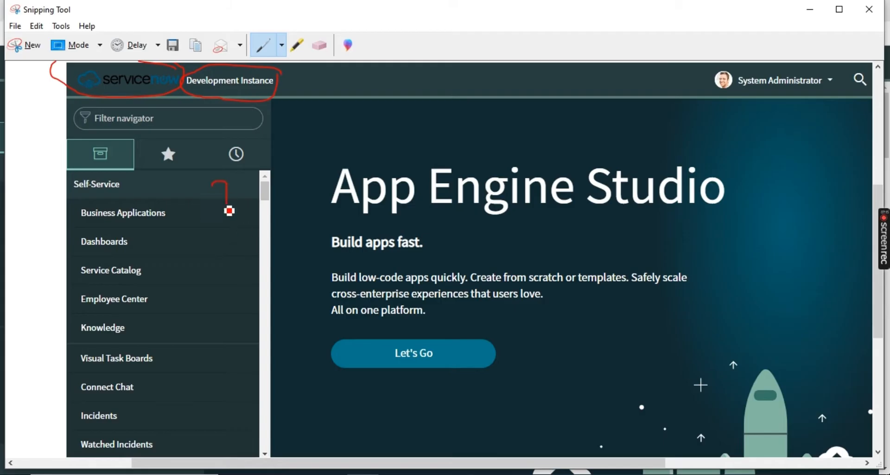
{"action": "left_click_drag", "start_coordinate": [229, 210], "coordinate": [164, 291]}
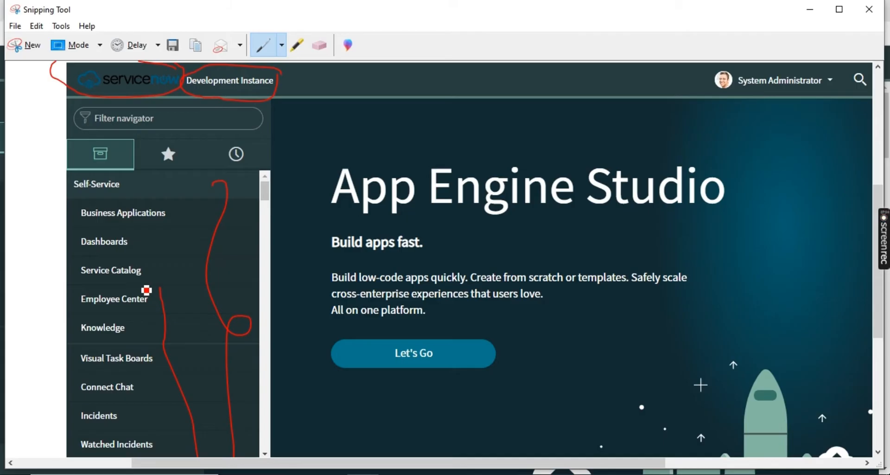
{"action": "mouse_move", "coordinate": [228, 203]}
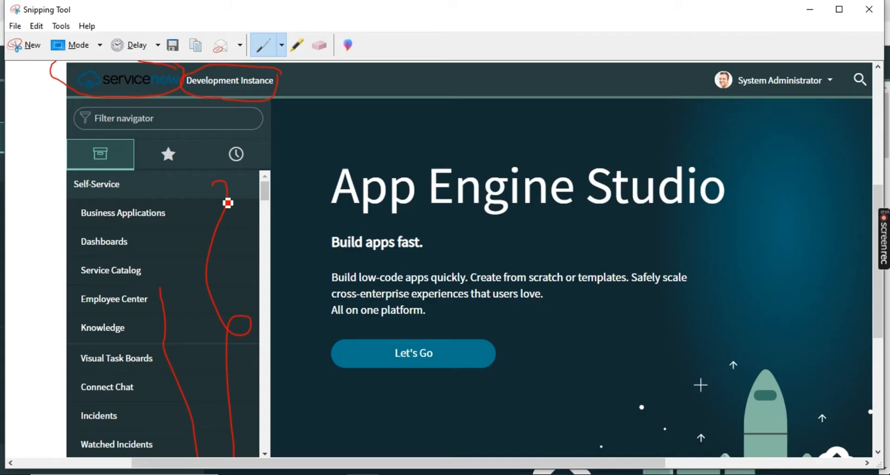
{"action": "left_click", "coordinate": [319, 44]}
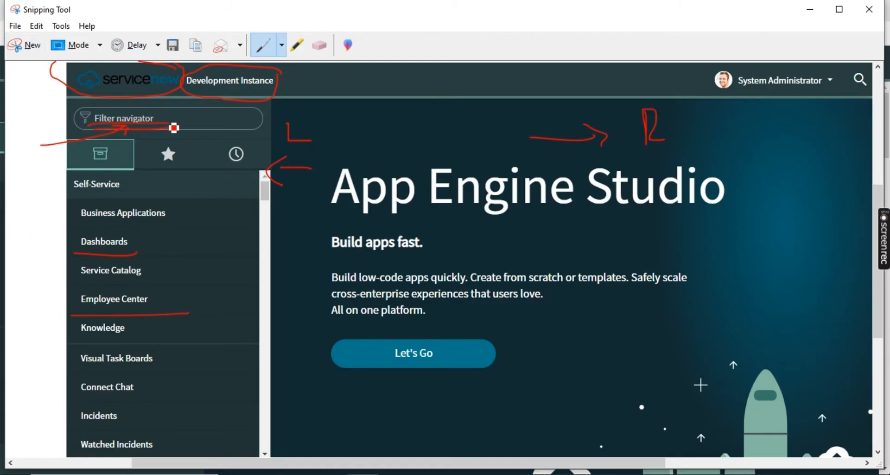
{"action": "mouse_move", "coordinate": [165, 244]}
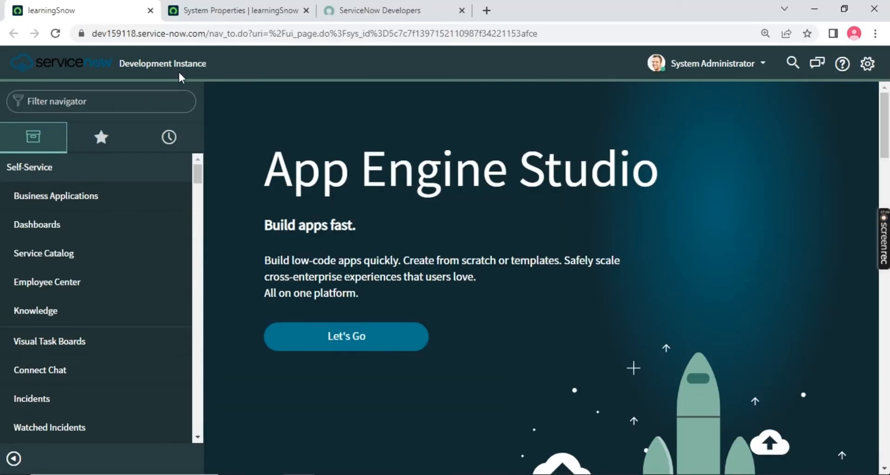
{"action": "mouse_move", "coordinate": [243, 74]}
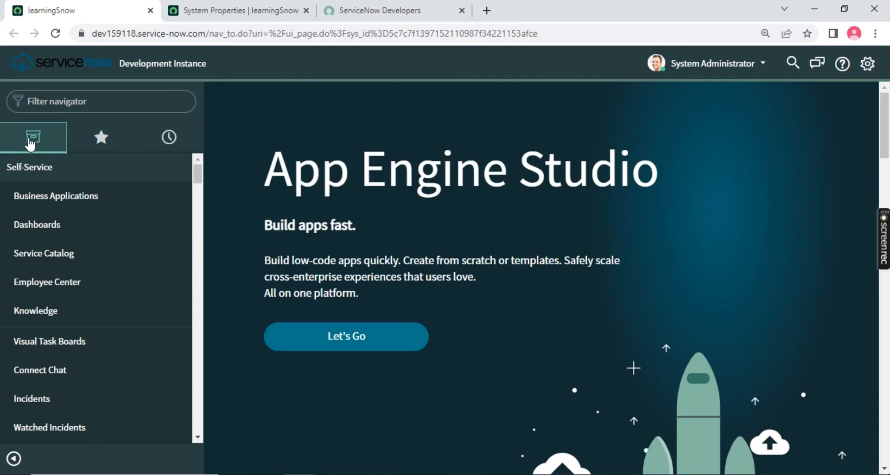
{"action": "mouse_move", "coordinate": [168, 138]}
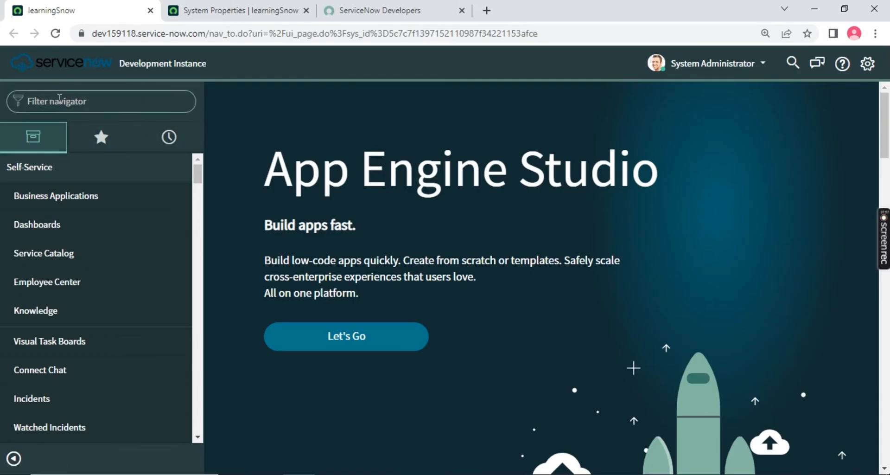
{"action": "type", "text": "business app"}
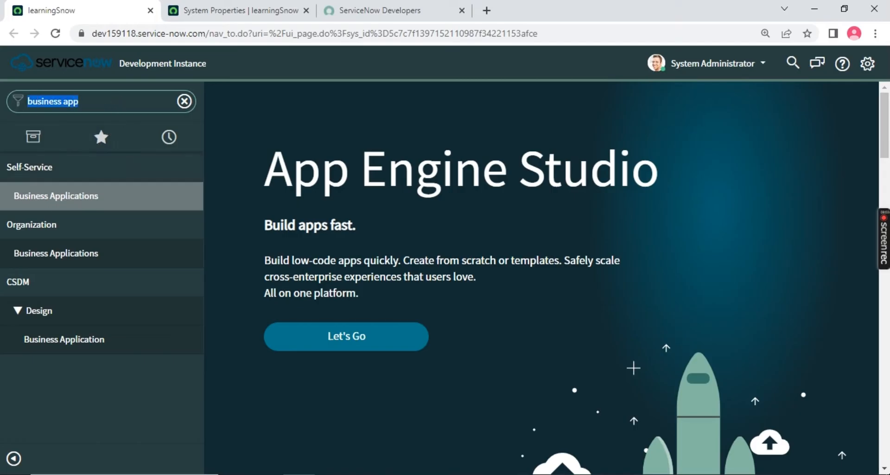
{"action": "left_click", "coordinate": [184, 101]}
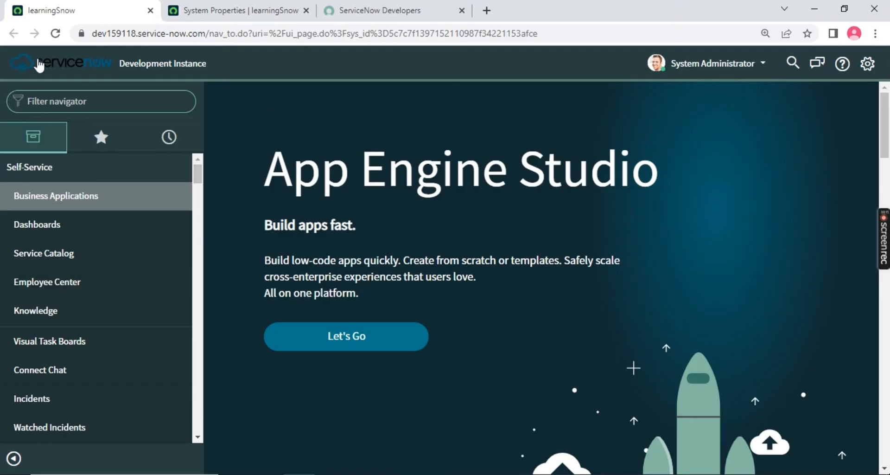
{"action": "mouse_move", "coordinate": [373, 62]}
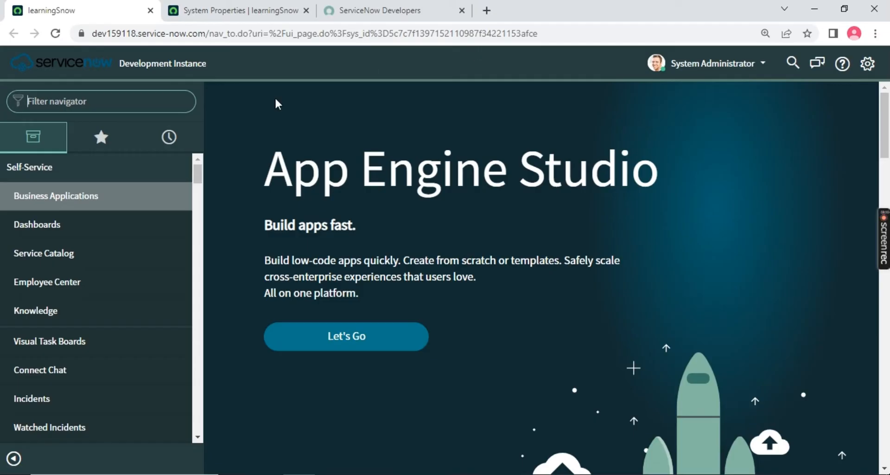
{"action": "mouse_move", "coordinate": [182, 55]}
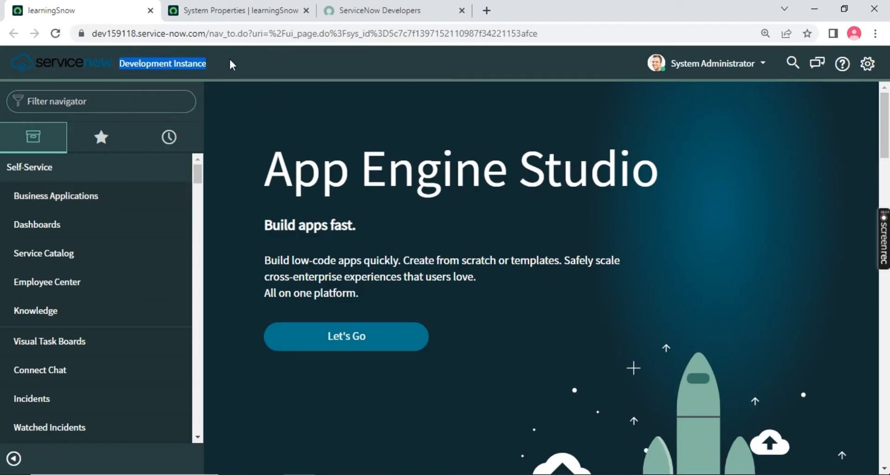
{"action": "mouse_move", "coordinate": [161, 170]}
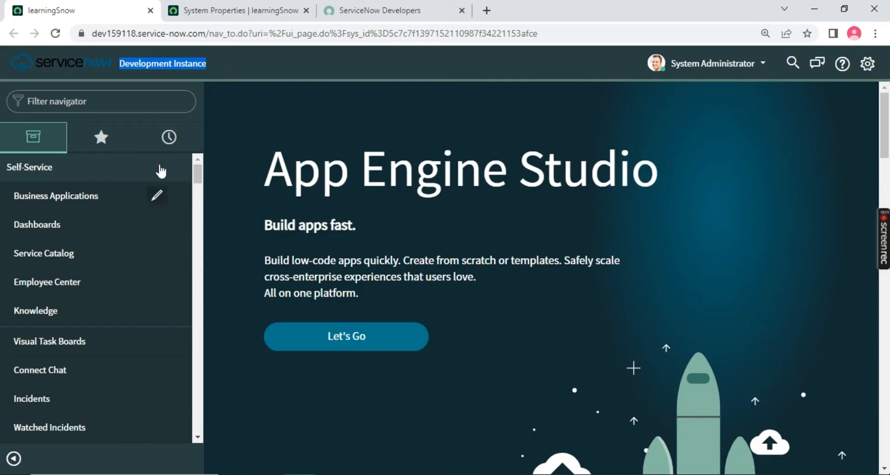
{"action": "mouse_move", "coordinate": [719, 58]}
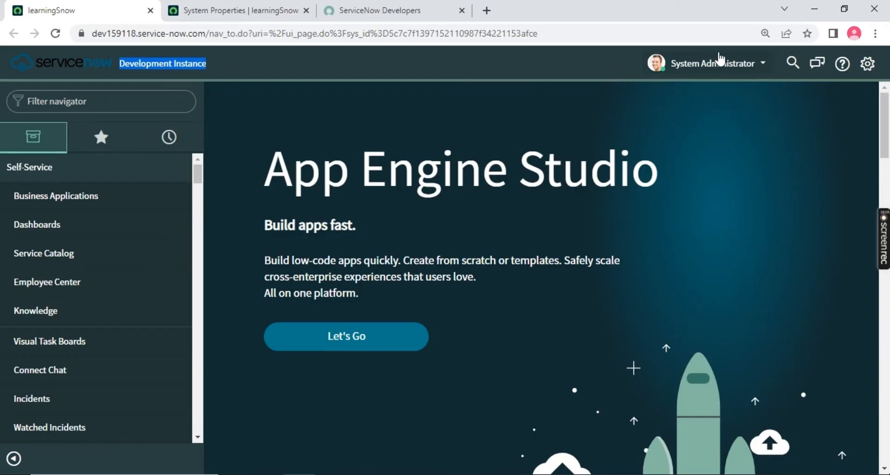
Expand the System Administrator account menu in the header
{"action": "left_click", "coordinate": [712, 63]}
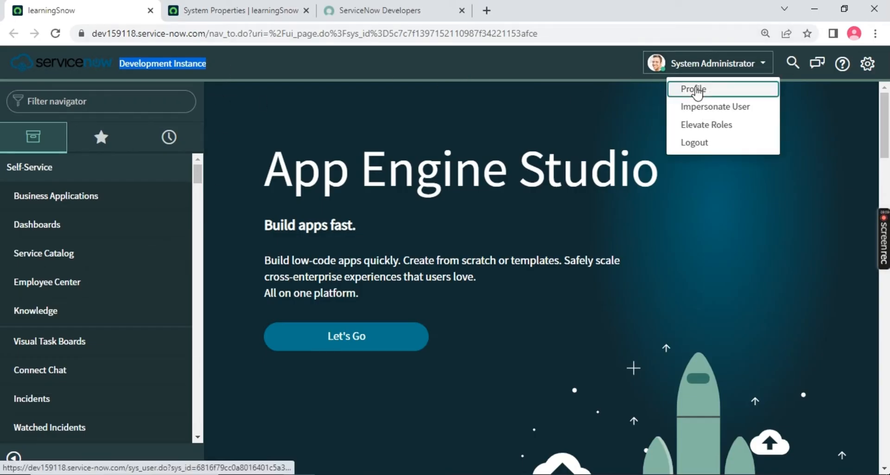
{"action": "left_click", "coordinate": [689, 89]}
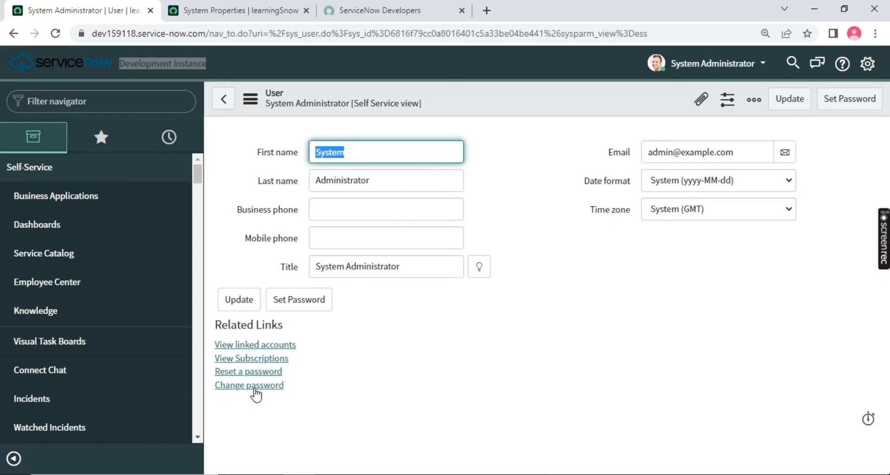
{"action": "mouse_move", "coordinate": [255, 344]}
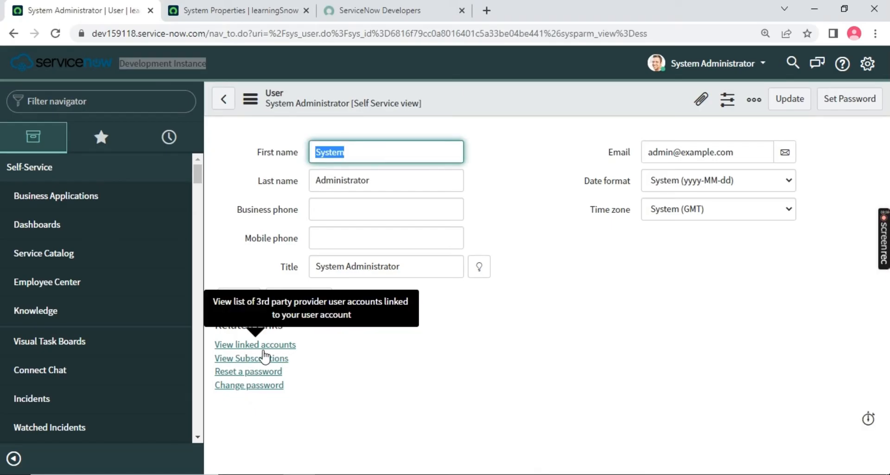
{"action": "mouse_move", "coordinate": [421, 145]}
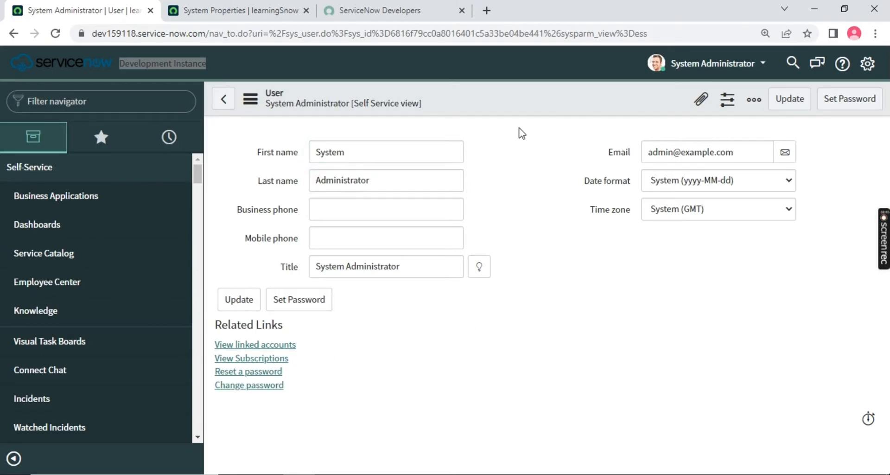
{"action": "mouse_move", "coordinate": [343, 409]}
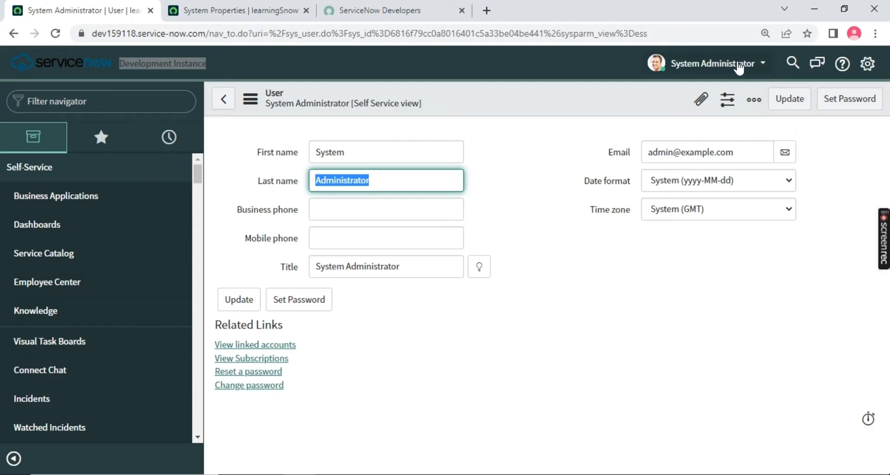
Bring up the Impersonate User dialog from the user menu, listing Abel Tuter as recent
{"action": "left_click", "coordinate": [713, 63]}
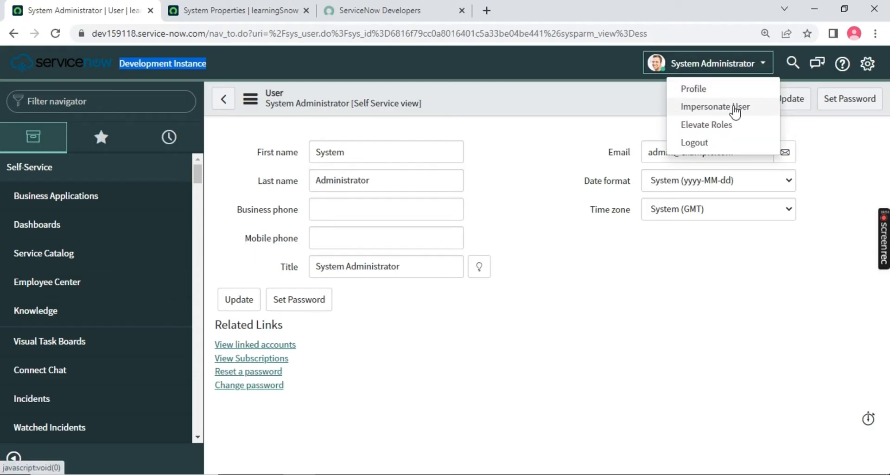
{"action": "mouse_move", "coordinate": [549, 199]}
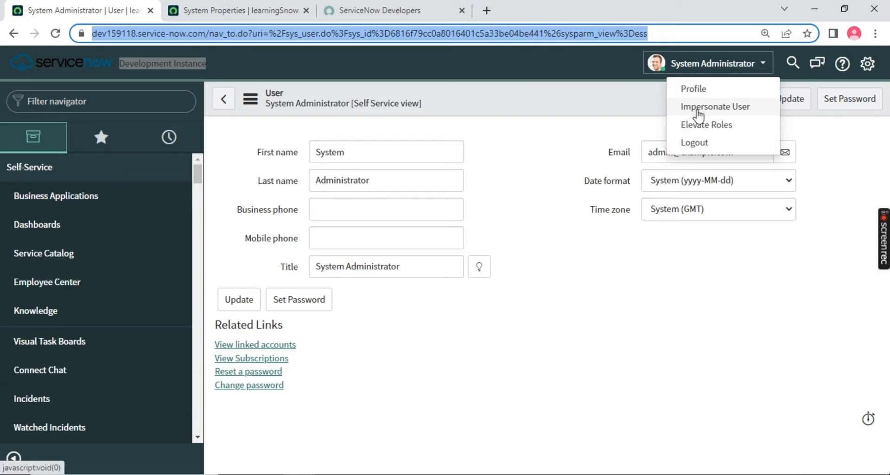
{"action": "mouse_move", "coordinate": [711, 115]}
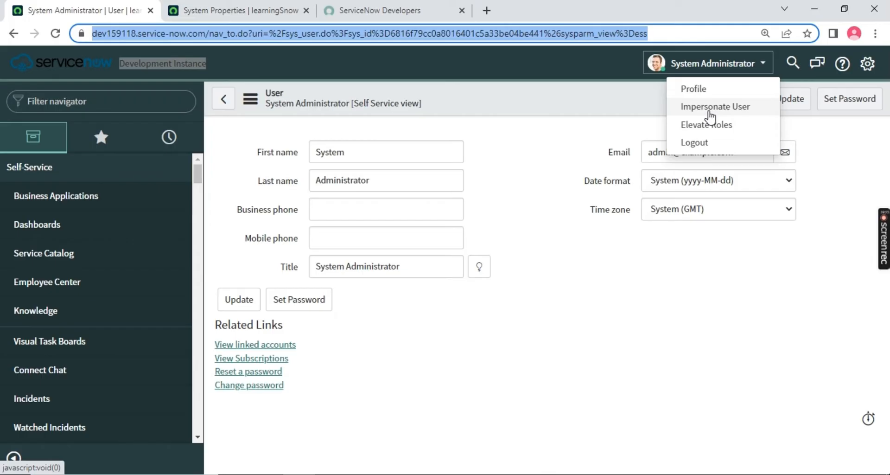
{"action": "left_click", "coordinate": [714, 106]}
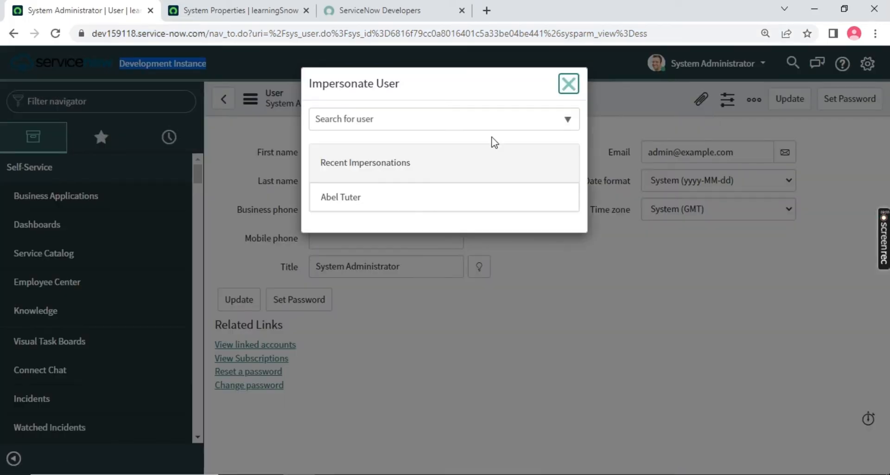
Browse users to impersonate, then end the impersonation and return as System Administrator
{"action": "left_click", "coordinate": [443, 119]}
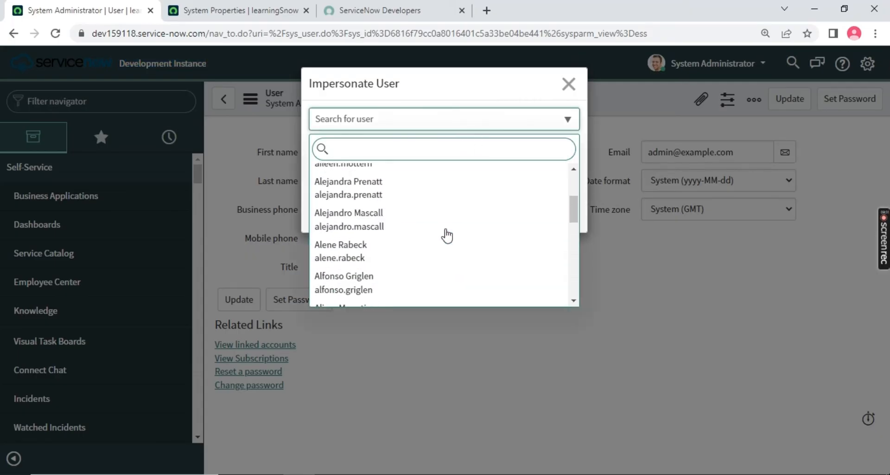
{"action": "scroll", "scroll_direction": "up", "scroll_amount": 3}
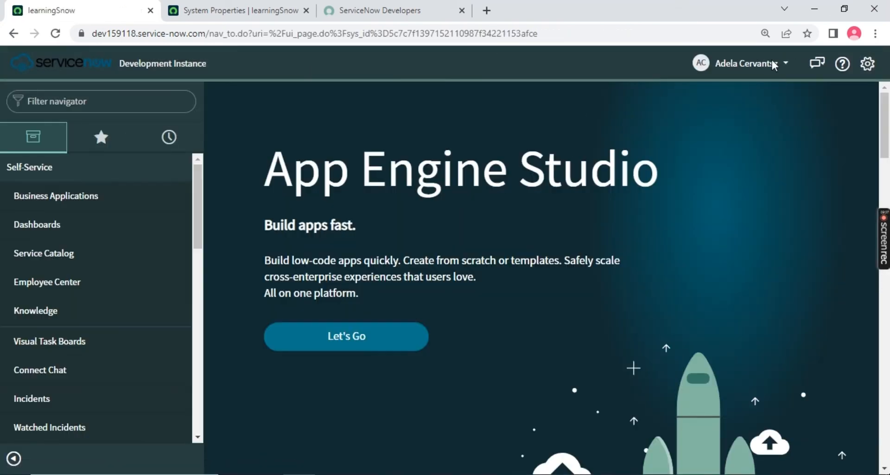
{"action": "mouse_move", "coordinate": [702, 63]}
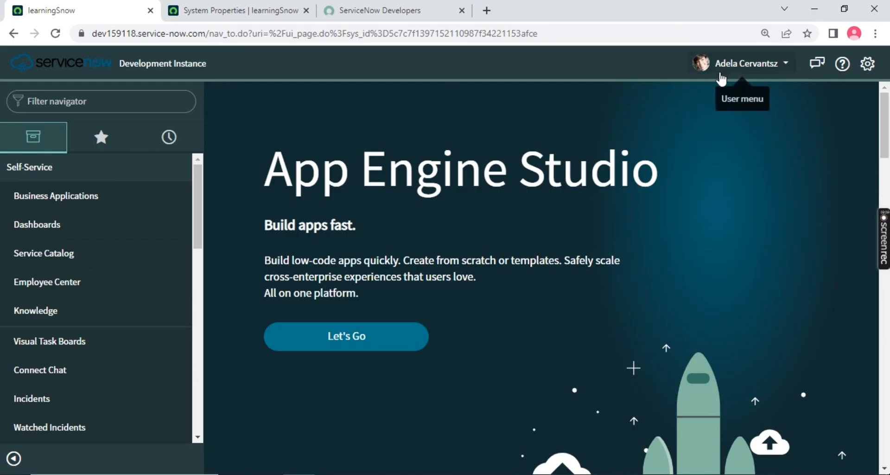
{"action": "mouse_move", "coordinate": [729, 75]}
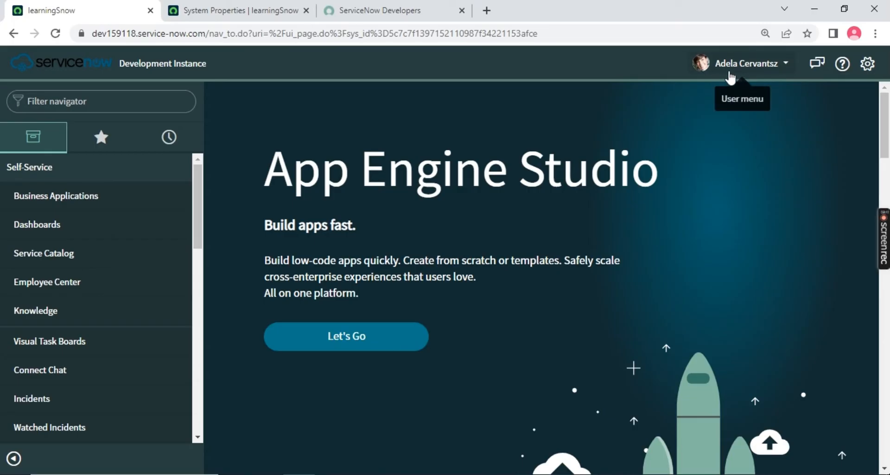
{"action": "mouse_move", "coordinate": [219, 143]}
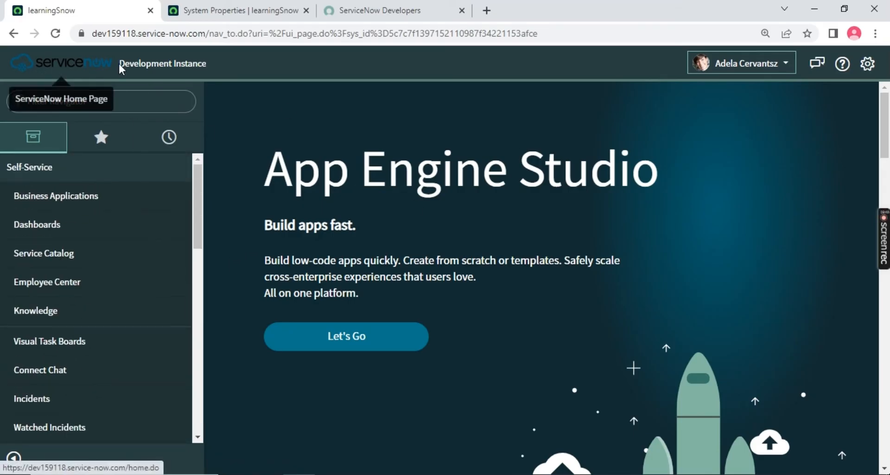
{"action": "left_click", "coordinate": [741, 62]}
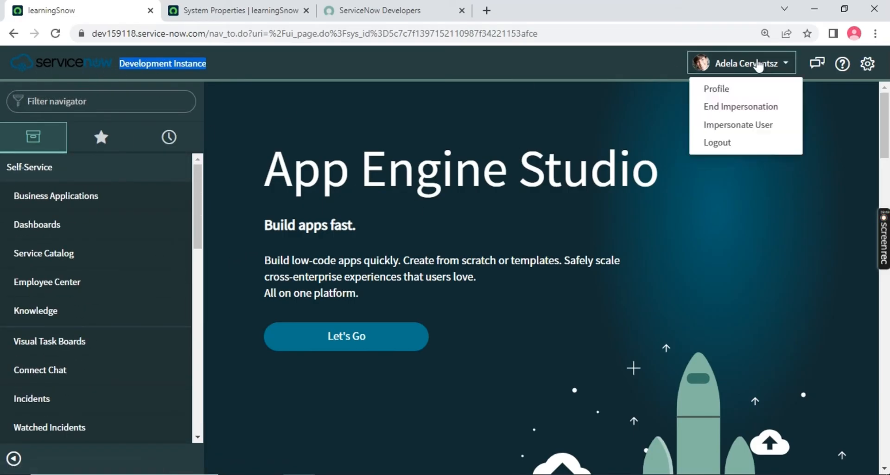
{"action": "left_click", "coordinate": [611, 291]}
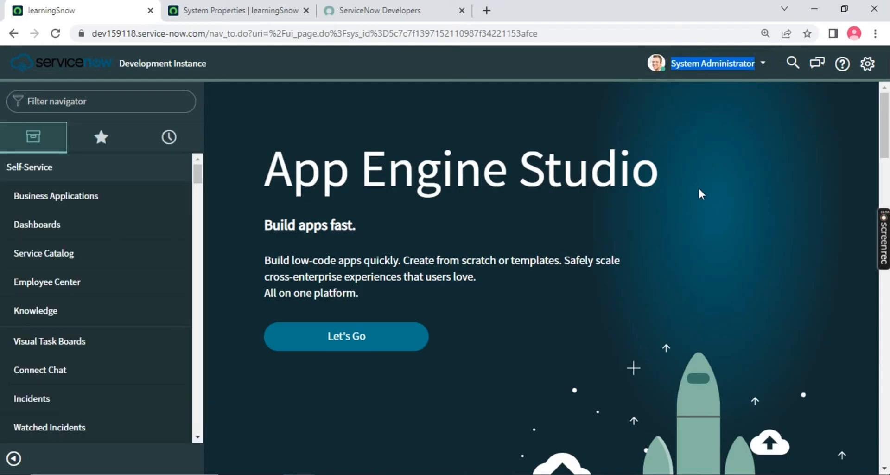
{"action": "mouse_move", "coordinate": [656, 301]}
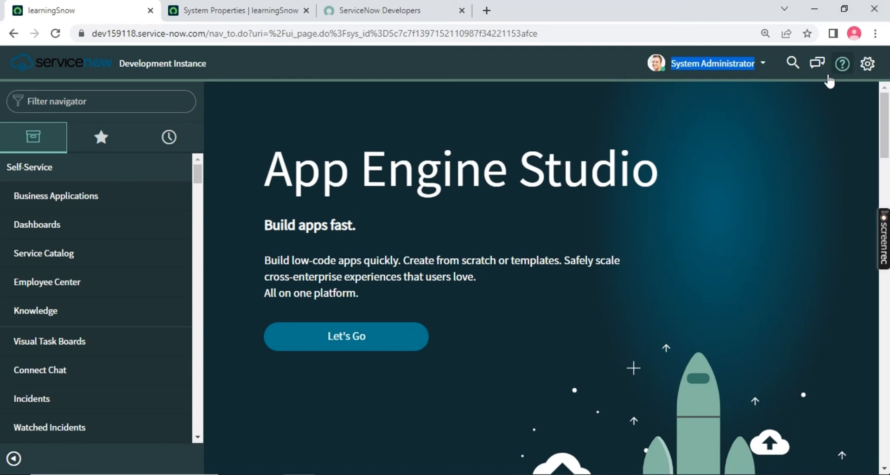
Run a global search for 'test' from the header and show its 61 results
{"action": "left_click", "coordinate": [793, 63]}
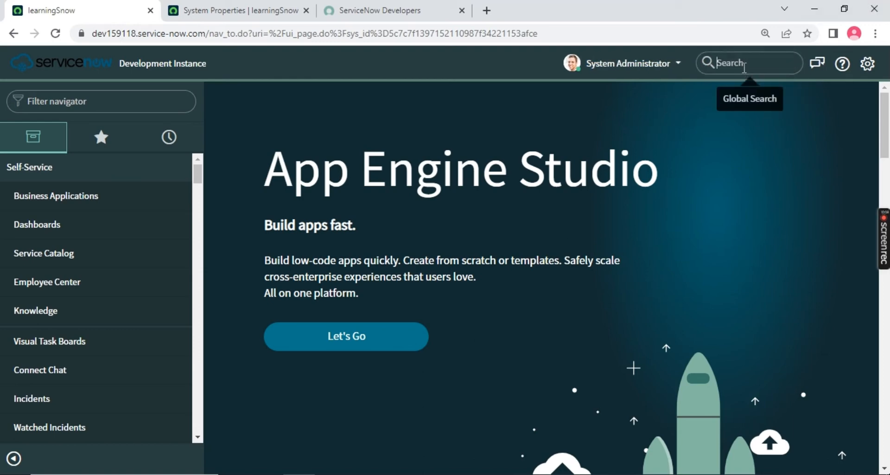
{"action": "left_click", "coordinate": [748, 62]}
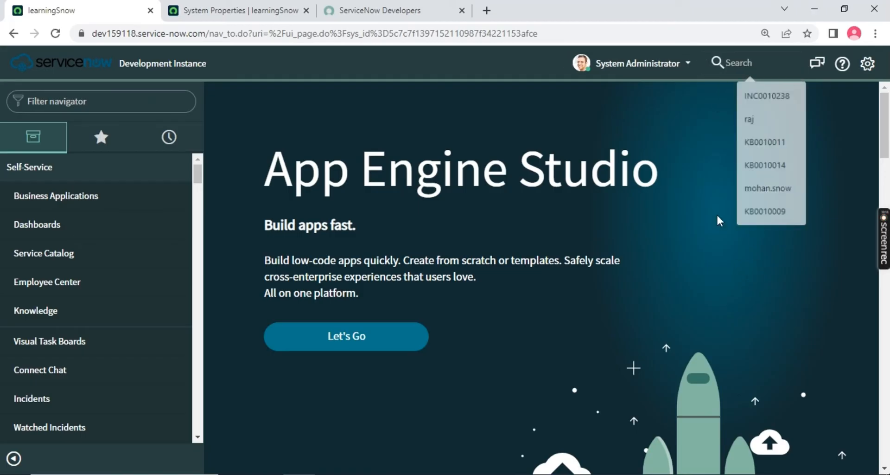
{"action": "left_click", "coordinate": [738, 62]}
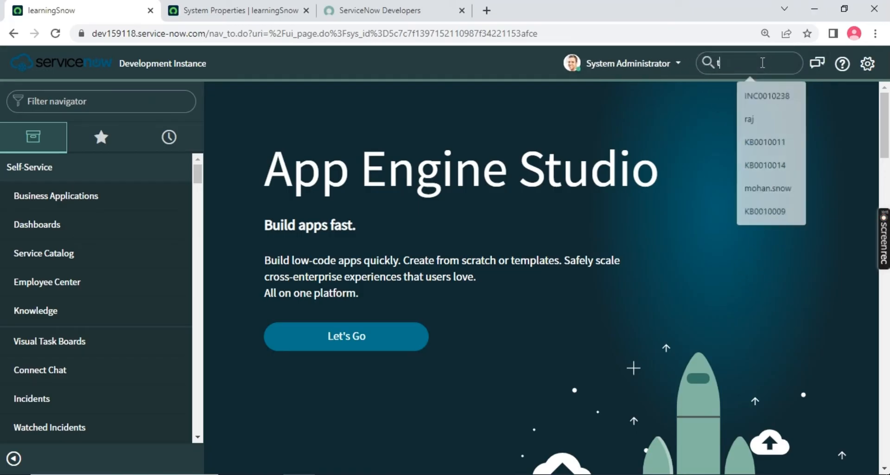
{"action": "type", "text": "est"}
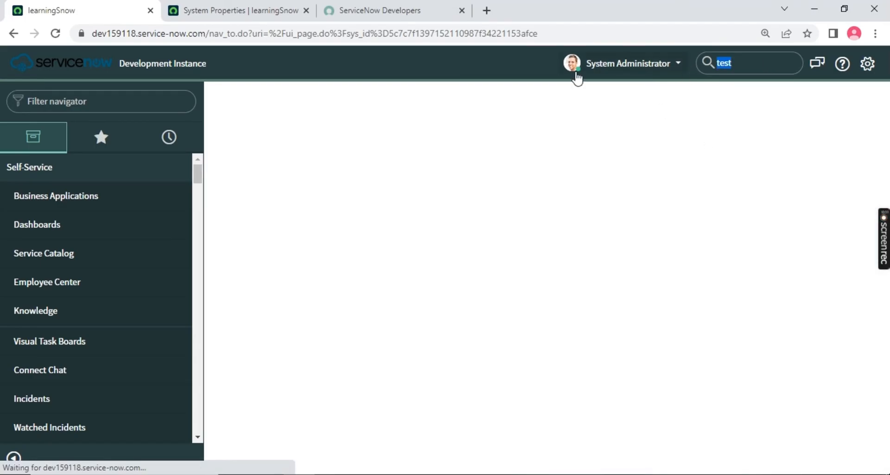
{"action": "key", "text": "Return"}
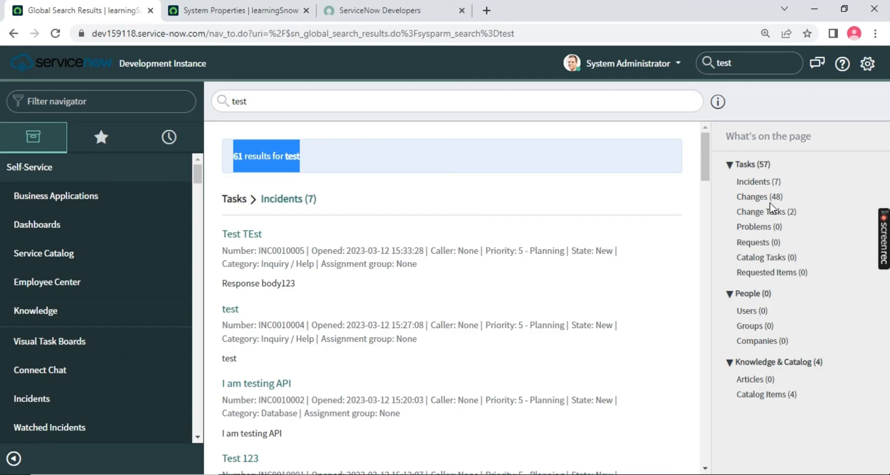
{"action": "mouse_move", "coordinate": [765, 211]}
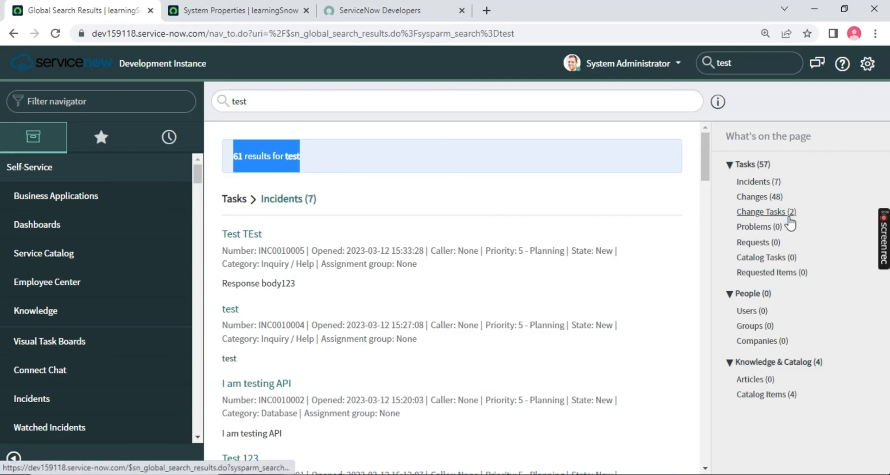
{"action": "mouse_move", "coordinate": [615, 239]}
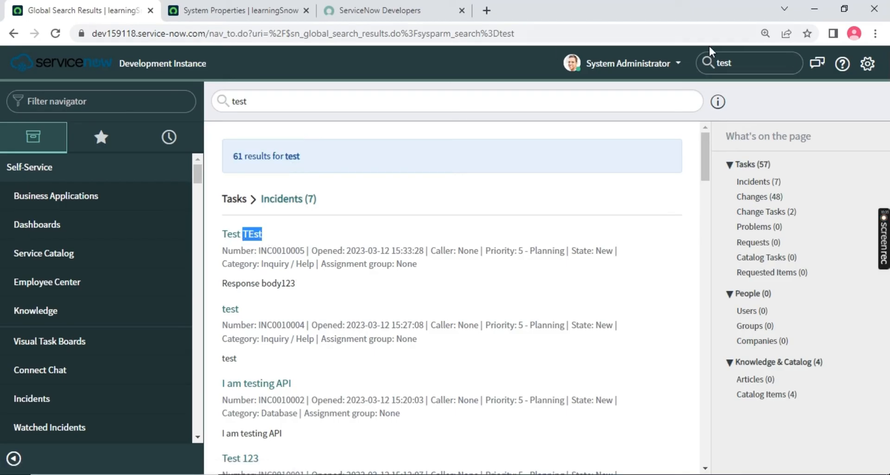
{"action": "mouse_move", "coordinate": [817, 63]}
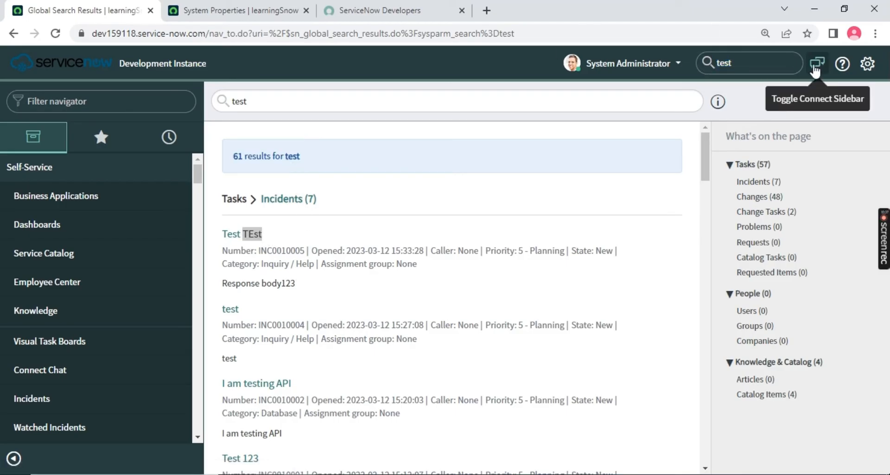
{"action": "left_click", "coordinate": [816, 63]}
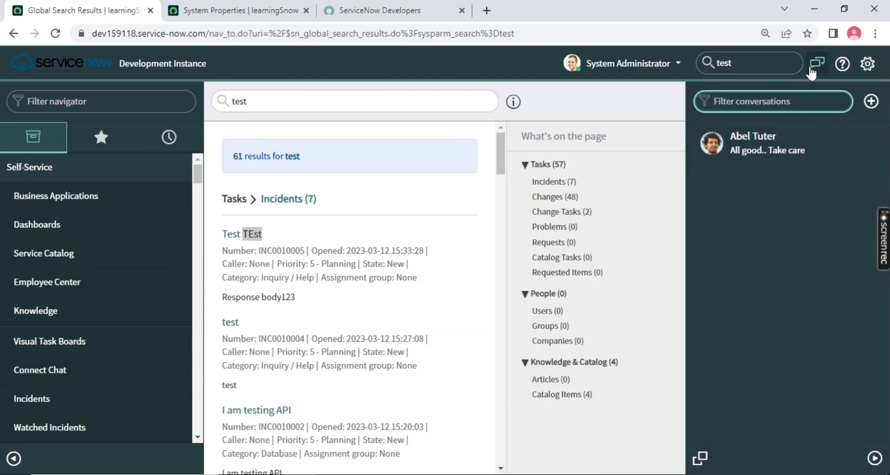
{"action": "mouse_move", "coordinate": [816, 63]}
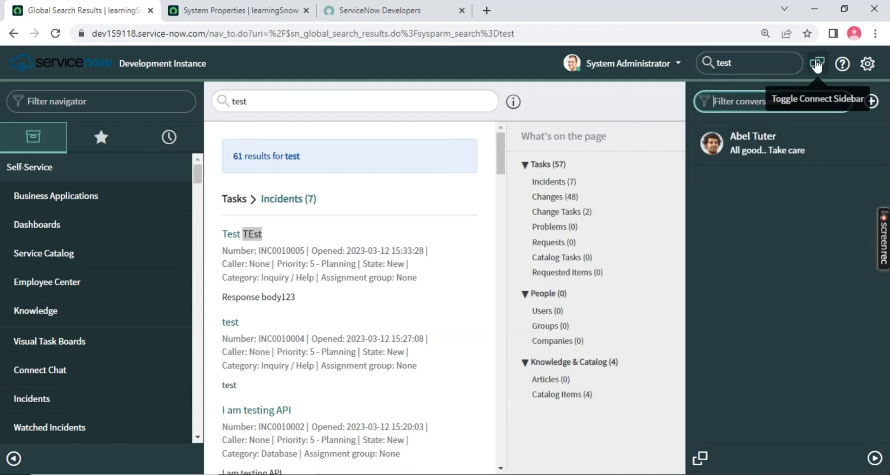
{"action": "left_click", "coordinate": [816, 63]}
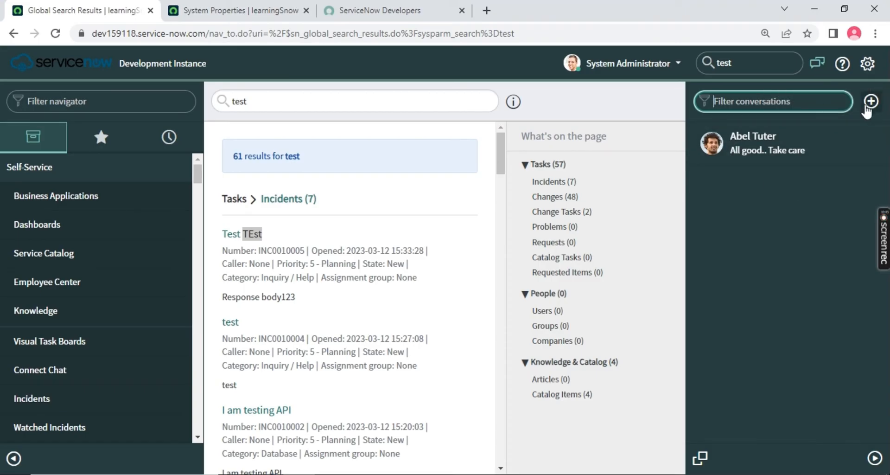
{"action": "left_click", "coordinate": [871, 101]}
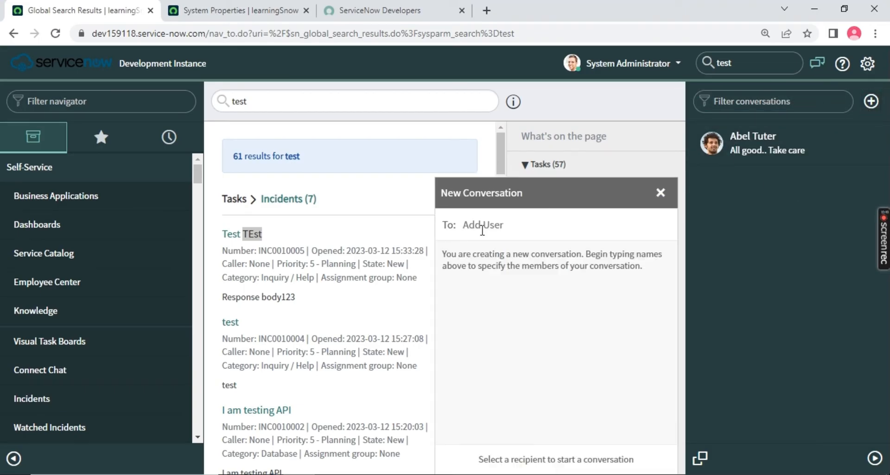
{"action": "type", "text": "adela Cervantsz"}
{"action": "type", "text": "H"}
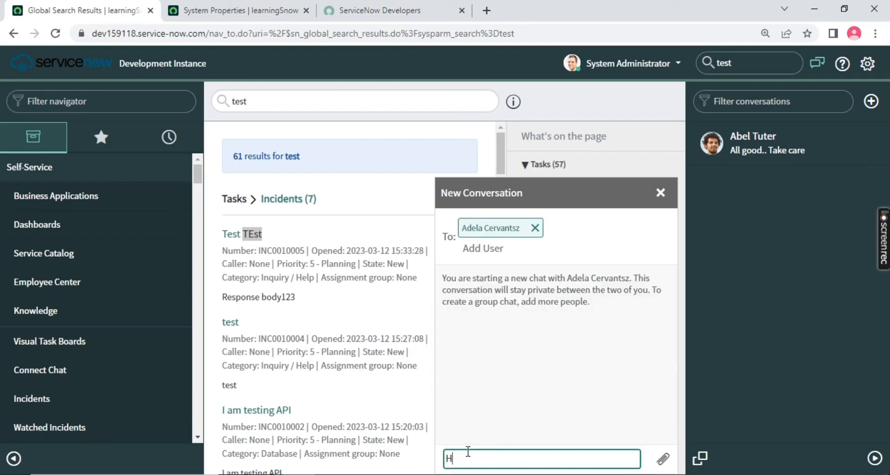
{"action": "type", "text": "I Ad"}
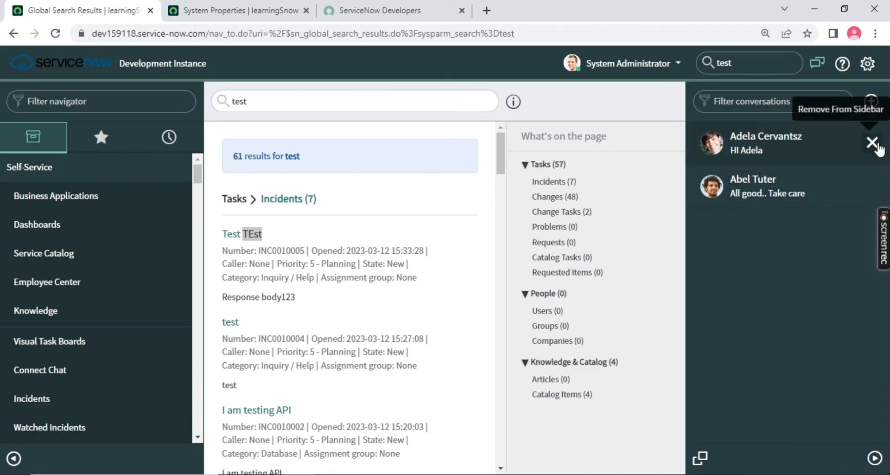
Remove the new conversation from the chat list and bring up the account menu
{"action": "left_click", "coordinate": [873, 142]}
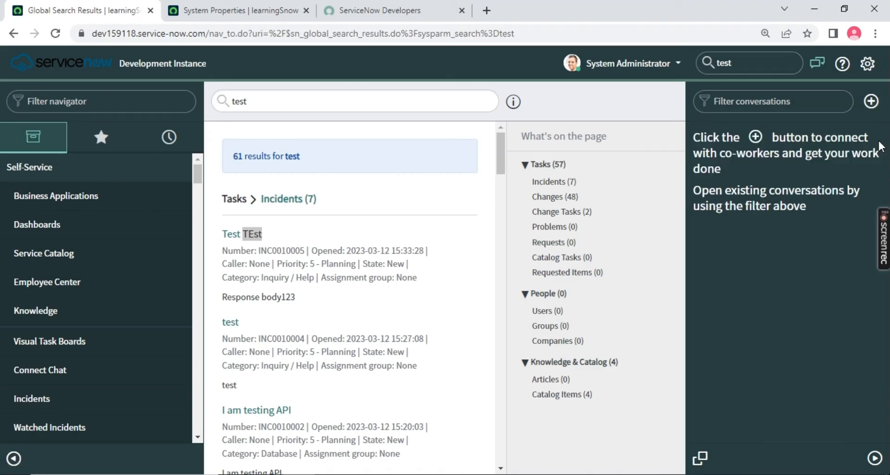
{"action": "left_click", "coordinate": [623, 63]}
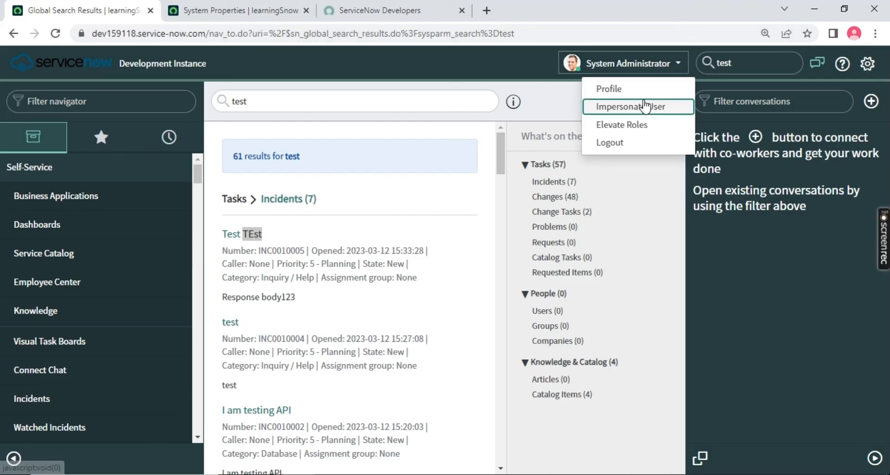
Impersonate the recently impersonated user Adela Cervantsz
{"action": "left_click", "coordinate": [629, 106]}
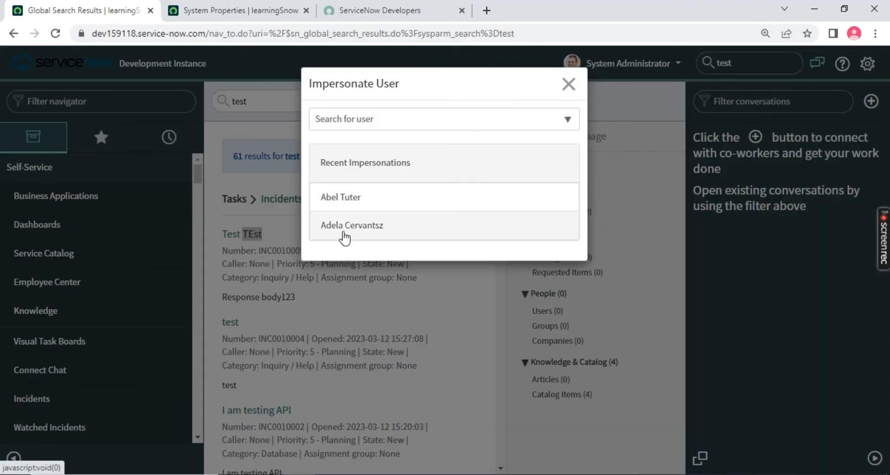
{"action": "left_click", "coordinate": [352, 225]}
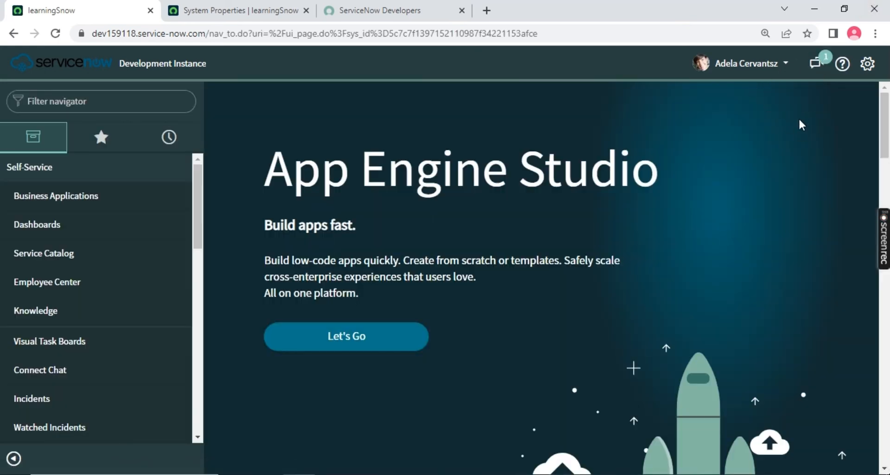
{"action": "mouse_move", "coordinate": [816, 63]}
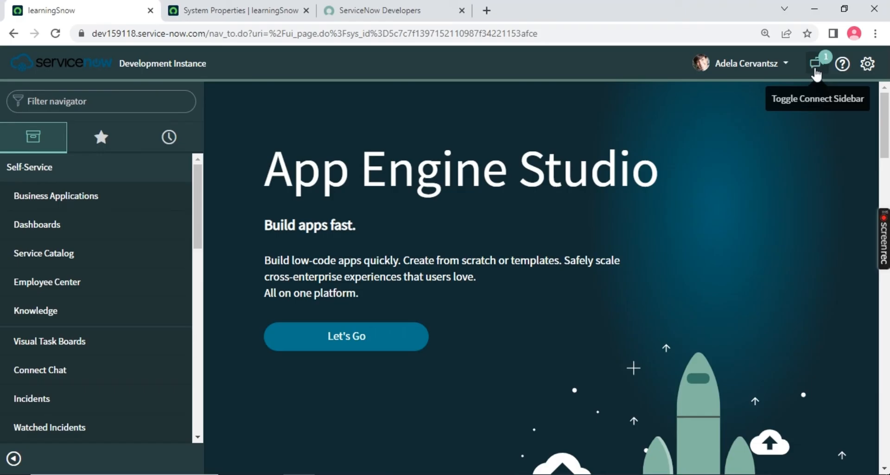
Reply 'Hello' to the System Administrator's greeting in Connect Chat and close the window
{"action": "left_click", "coordinate": [815, 63]}
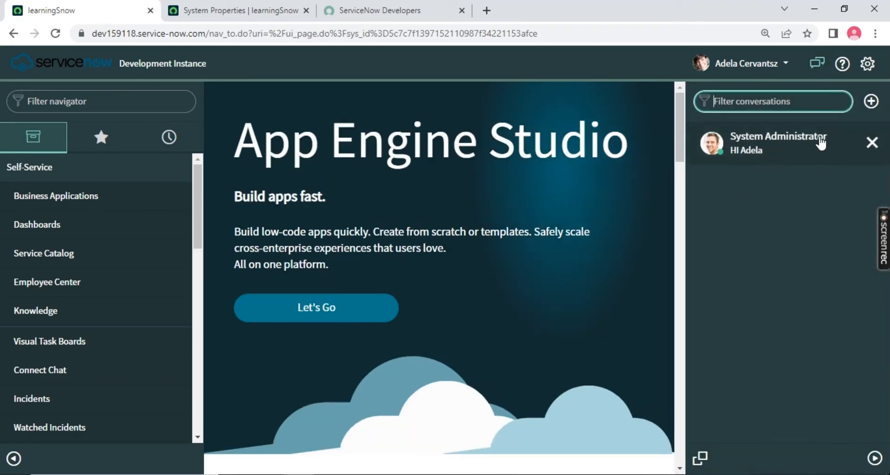
{"action": "left_click", "coordinate": [772, 143]}
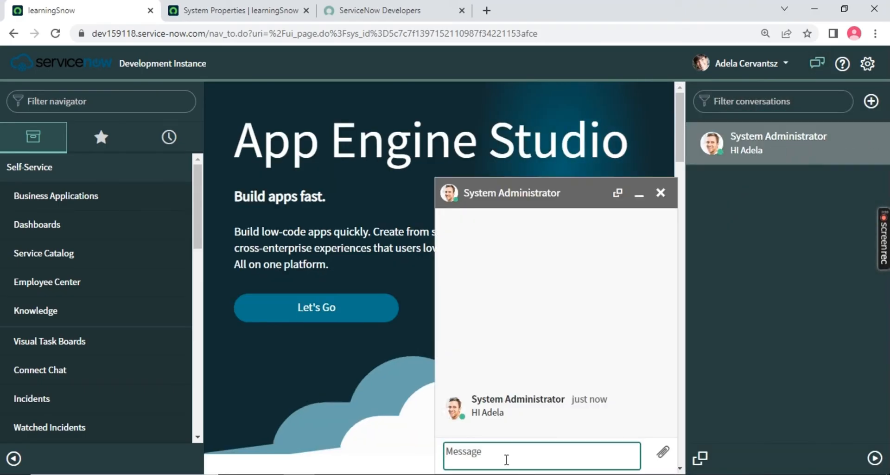
{"action": "type", "text": "Hello"}
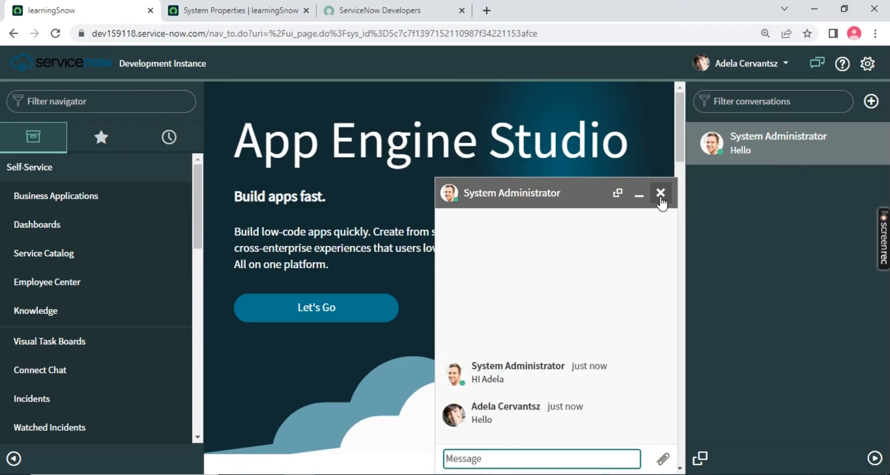
{"action": "left_click", "coordinate": [741, 63]}
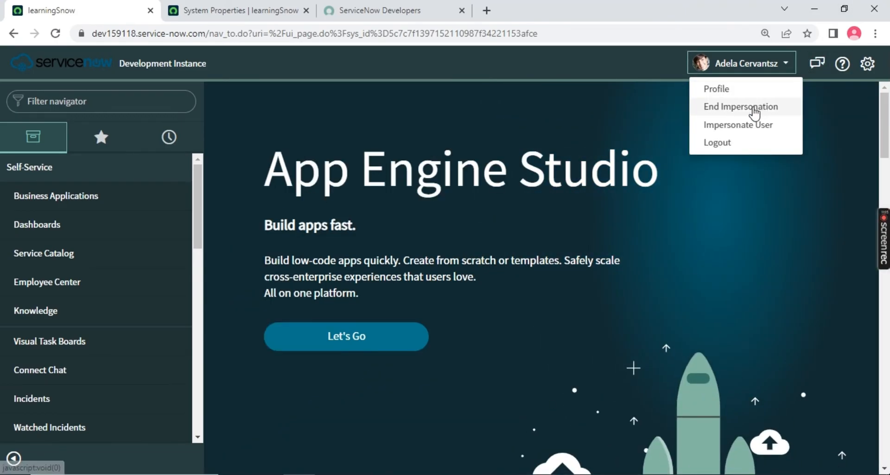
End the impersonation and read Adela's 'Hello' reply in the administrator's Connect Chat, then hide the sidebar
{"action": "left_click", "coordinate": [740, 106]}
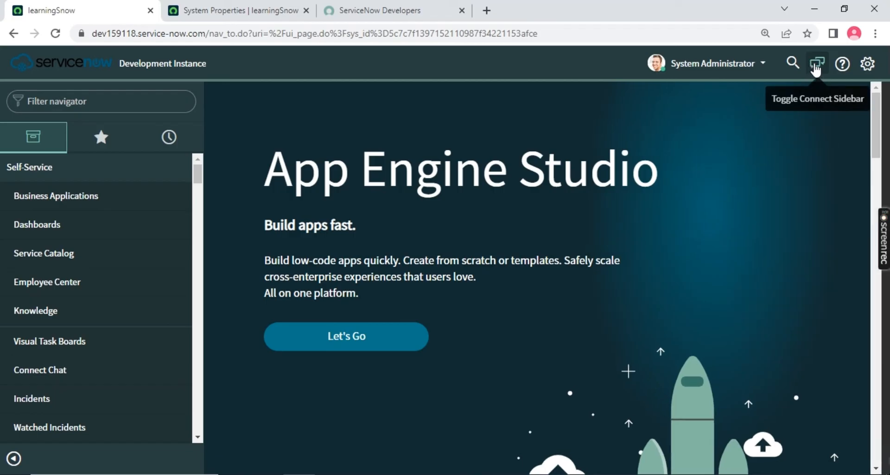
{"action": "left_click", "coordinate": [817, 63]}
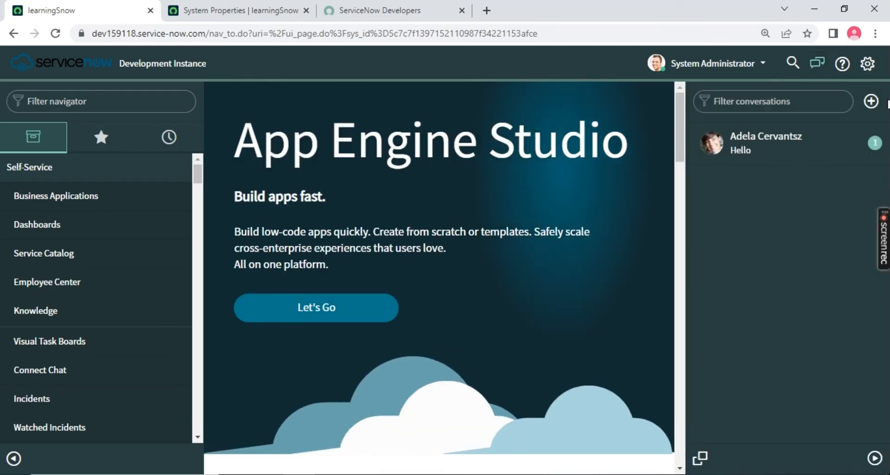
{"action": "left_click", "coordinate": [766, 142]}
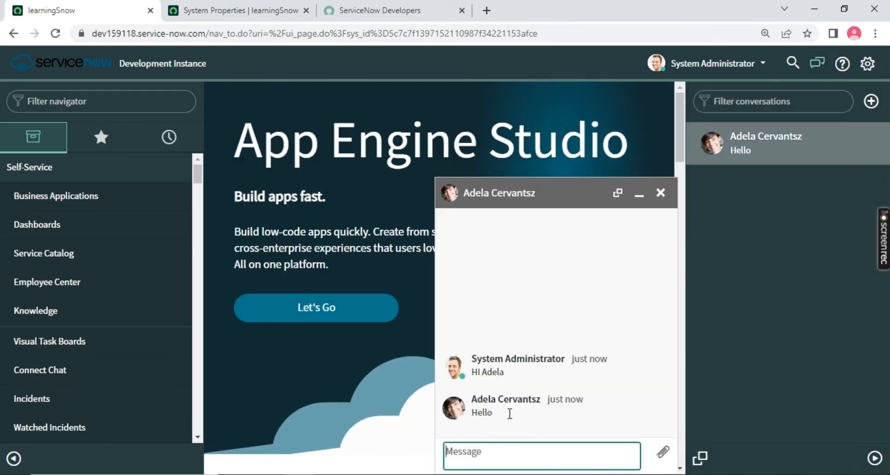
{"action": "left_click", "coordinate": [660, 193]}
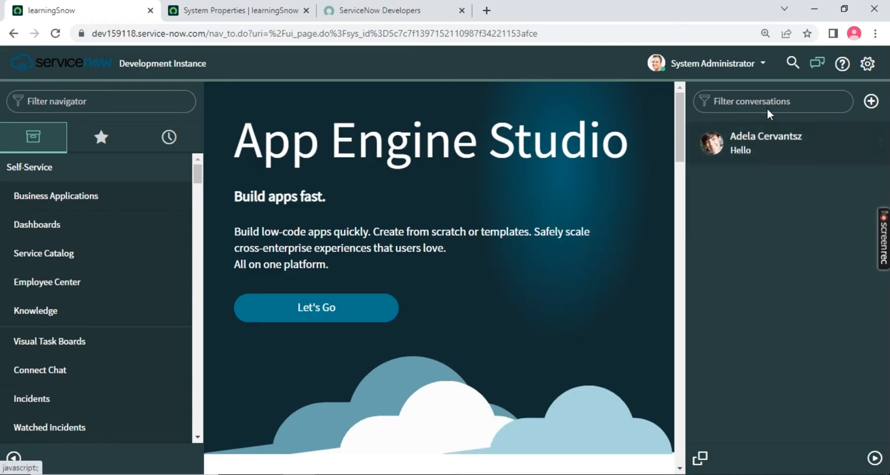
{"action": "left_click", "coordinate": [816, 63]}
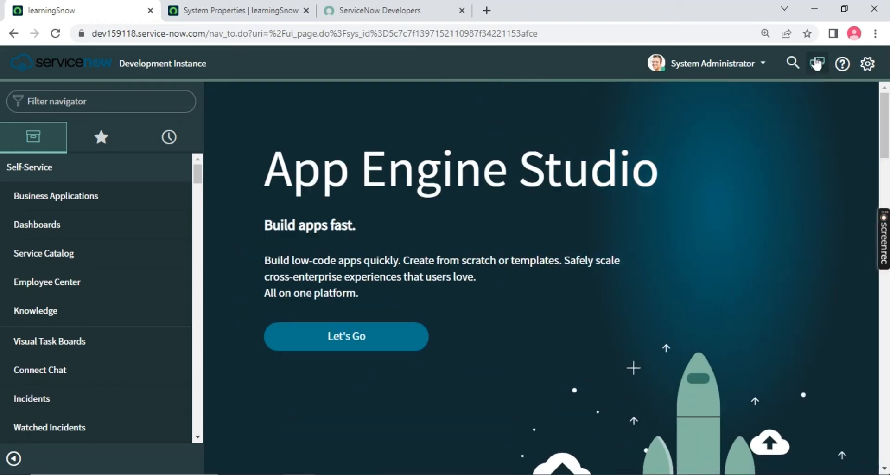
{"action": "mouse_move", "coordinate": [842, 64]}
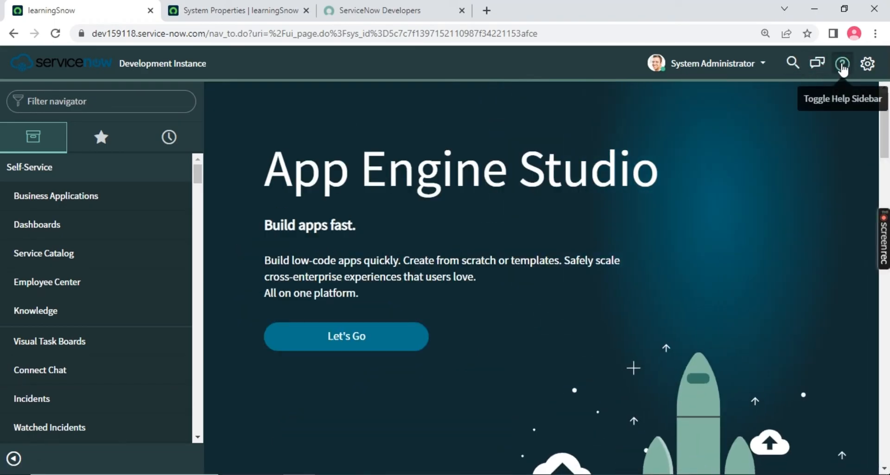
{"action": "left_click", "coordinate": [842, 63]}
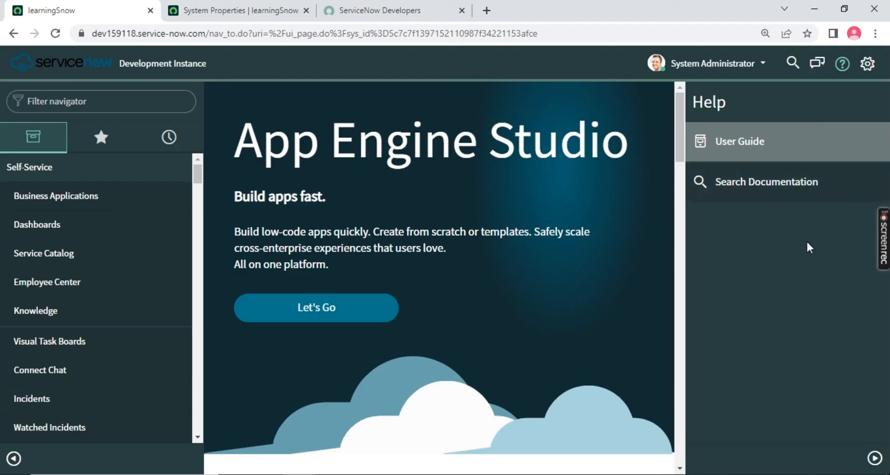
{"action": "mouse_move", "coordinate": [637, 86]}
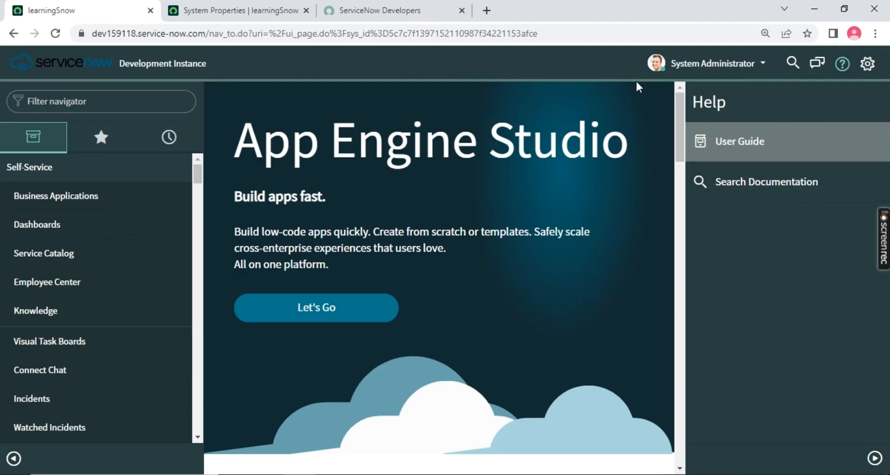
{"action": "mouse_move", "coordinate": [841, 79]}
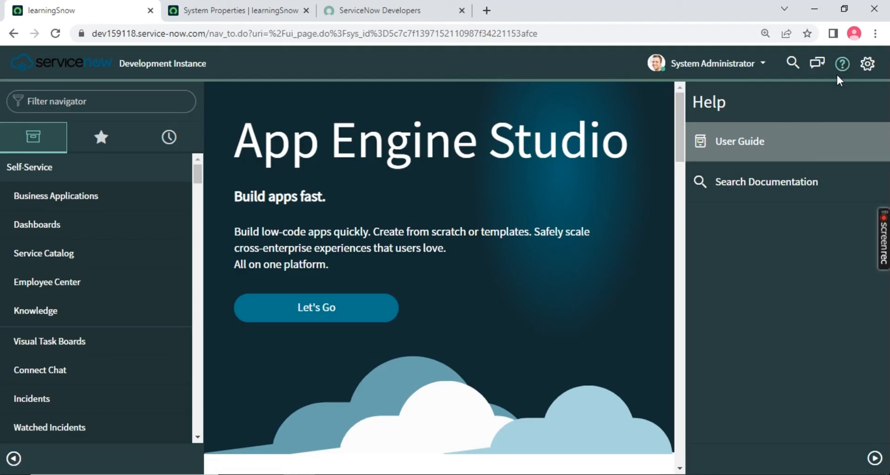
{"action": "mouse_move", "coordinate": [843, 63]}
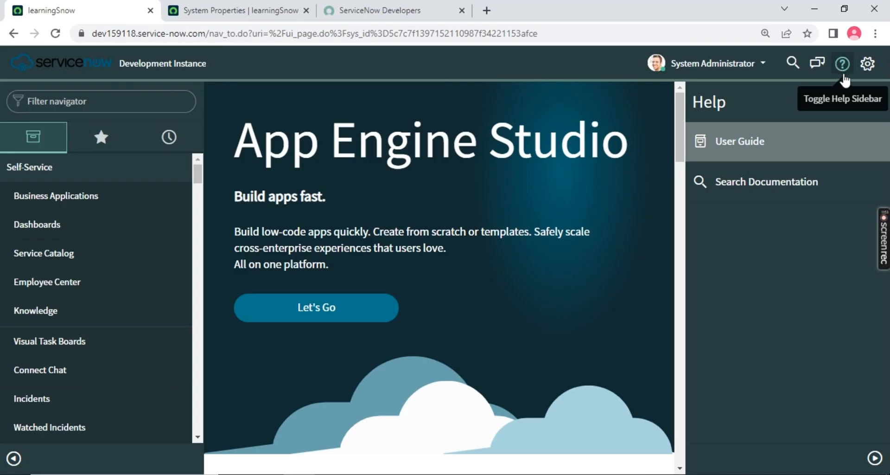
{"action": "mouse_move", "coordinate": [850, 80]}
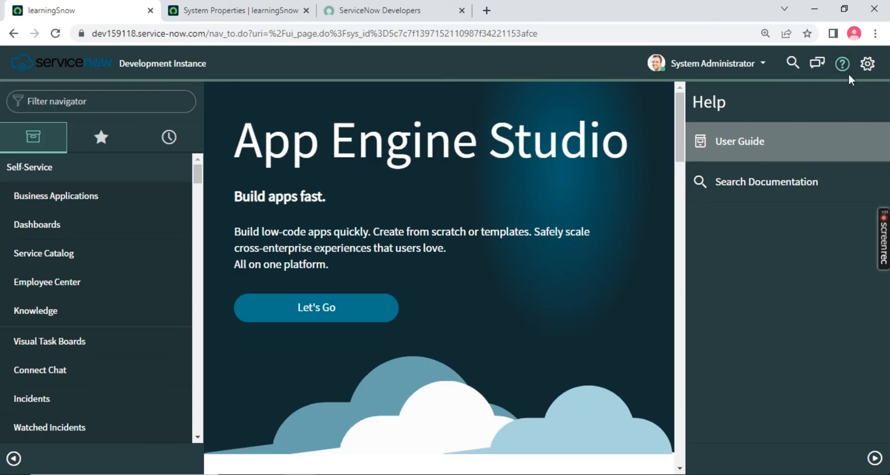
{"action": "mouse_move", "coordinate": [843, 63]}
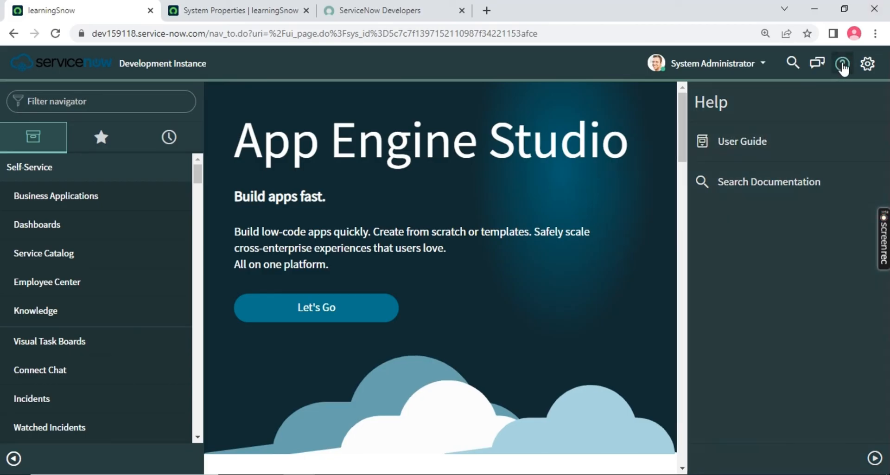
{"action": "left_click", "coordinate": [866, 63]}
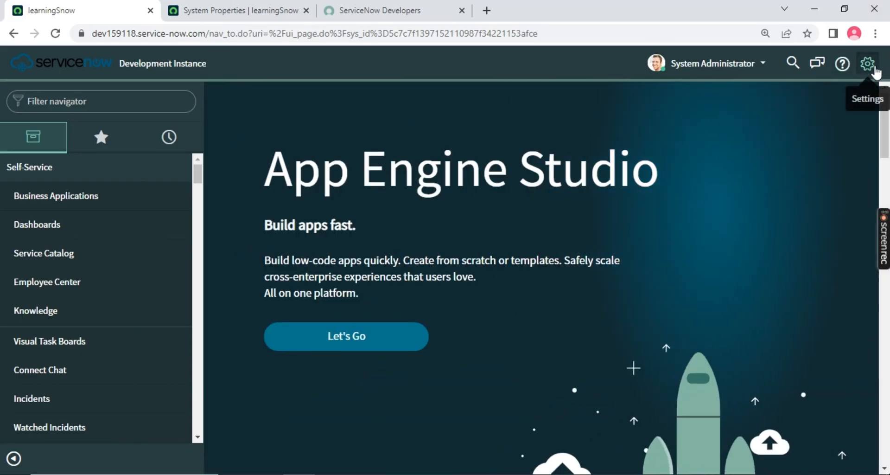
Show System Settings with the Time zone setting highlighted, then close the dialog
{"action": "left_click", "coordinate": [867, 63]}
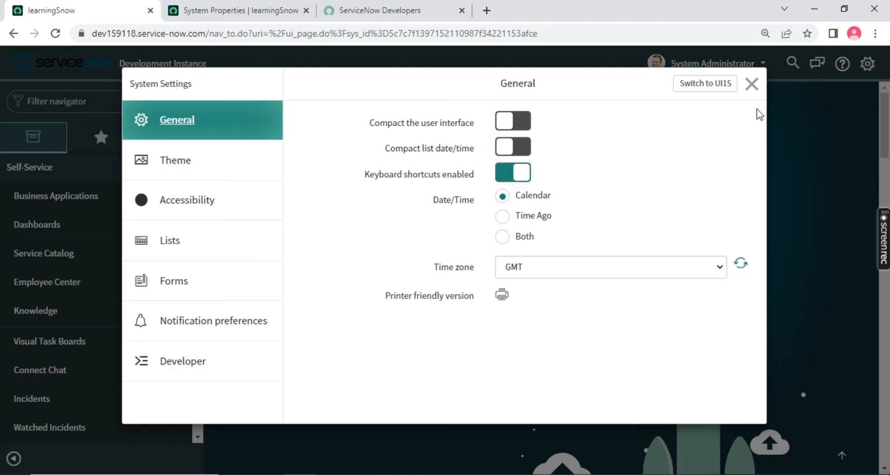
{"action": "mouse_move", "coordinate": [458, 277]}
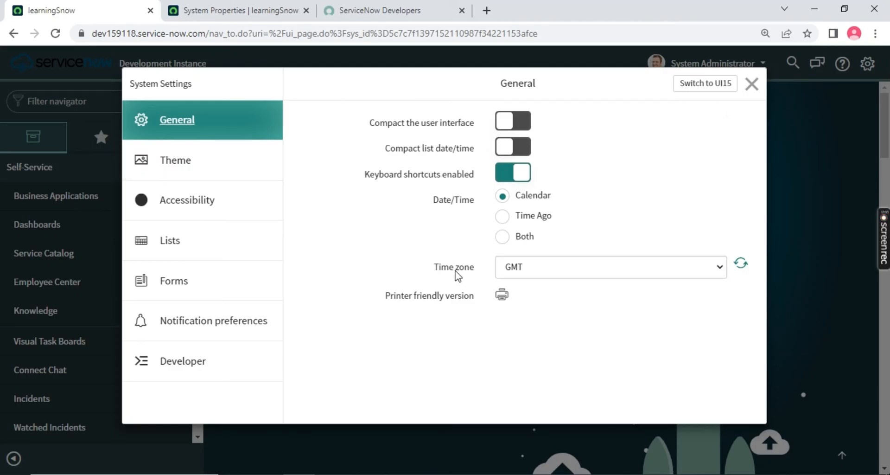
{"action": "double_click", "coordinate": [453, 267]}
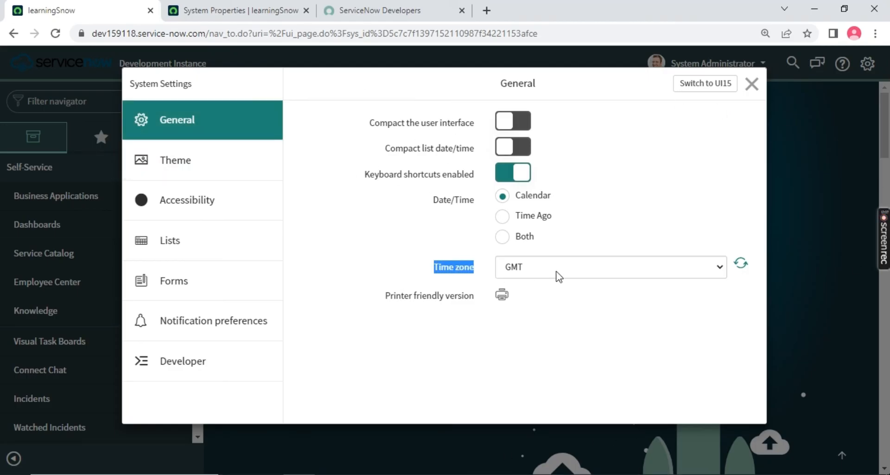
{"action": "mouse_move", "coordinate": [644, 279]}
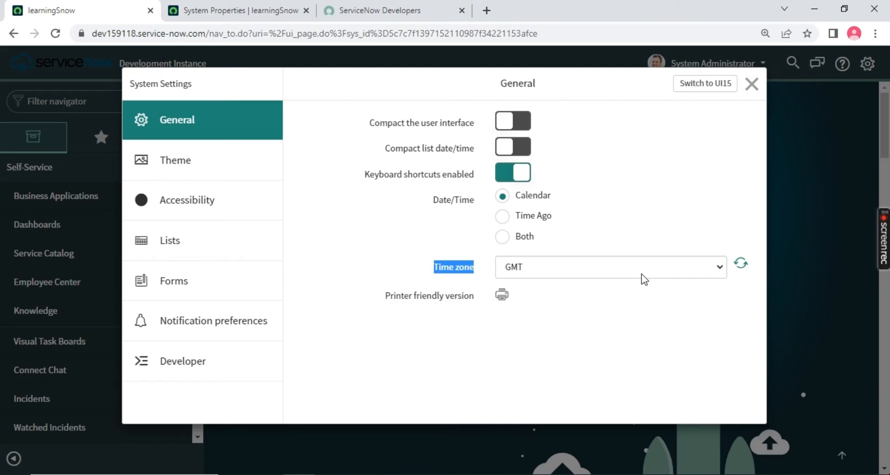
{"action": "mouse_move", "coordinate": [502, 277]}
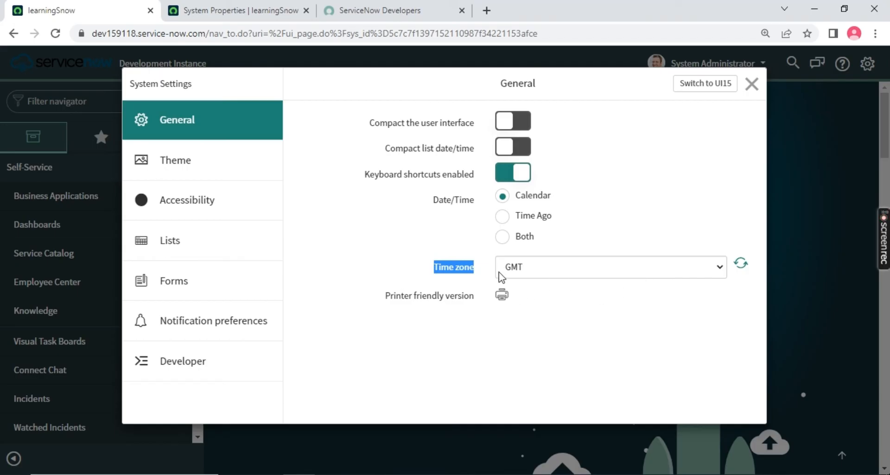
{"action": "mouse_move", "coordinate": [553, 268]}
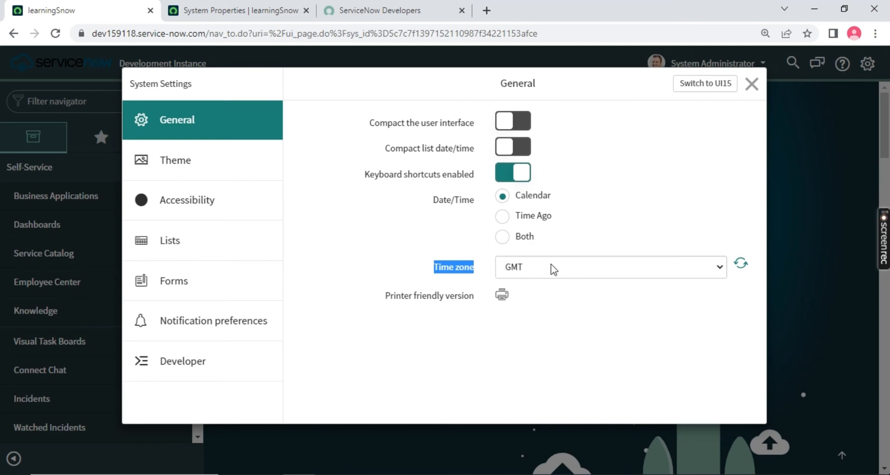
{"action": "left_click", "coordinate": [752, 84]}
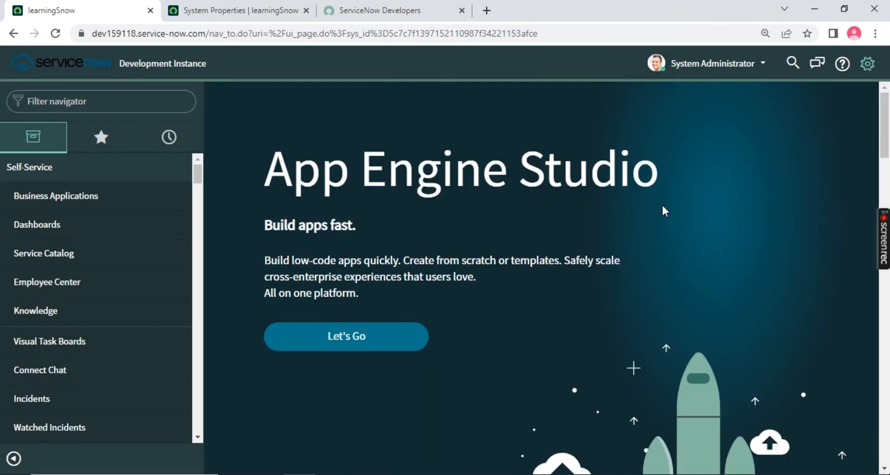
{"action": "scroll", "scroll_direction": "down", "scroll_amount": 3}
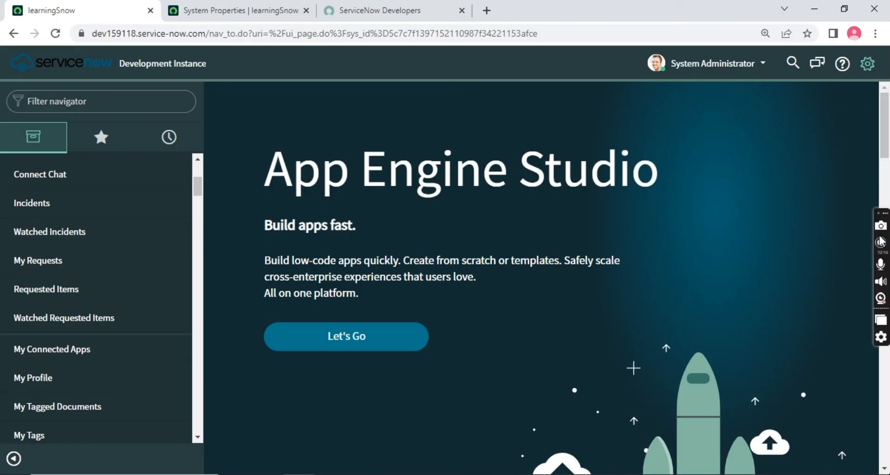
Reopen System Settings and browse the time zone list, keeping GMT
{"action": "left_click", "coordinate": [867, 63]}
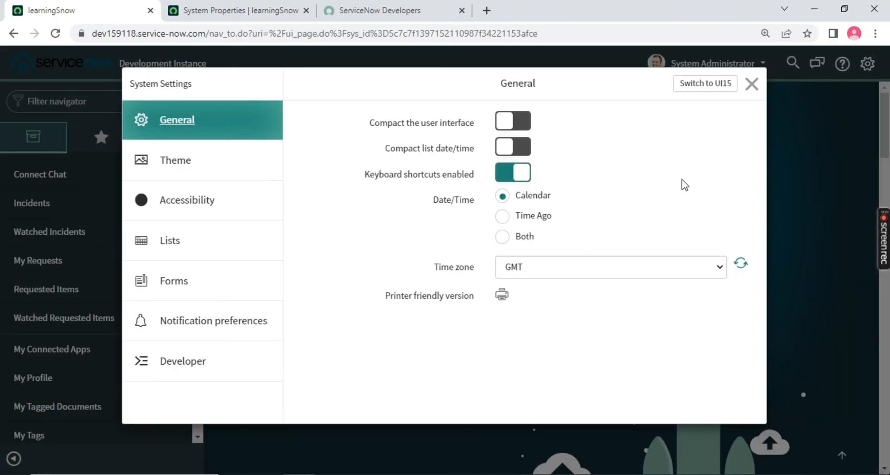
{"action": "left_click", "coordinate": [610, 267]}
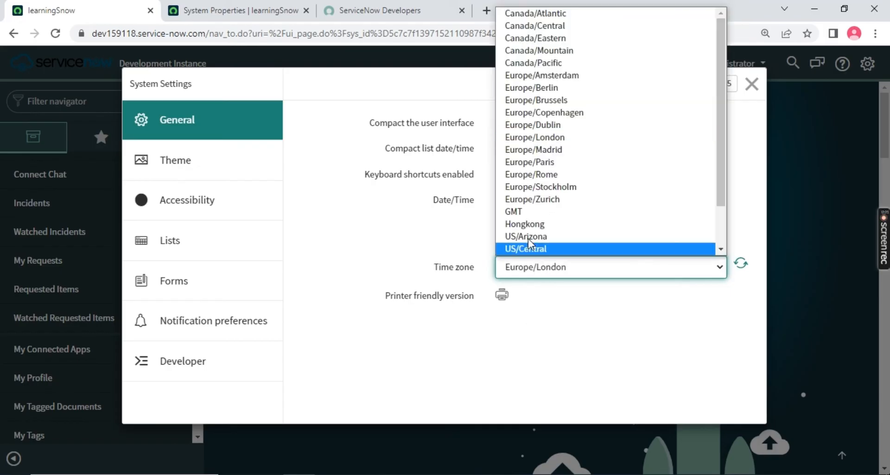
{"action": "left_click", "coordinate": [512, 211]}
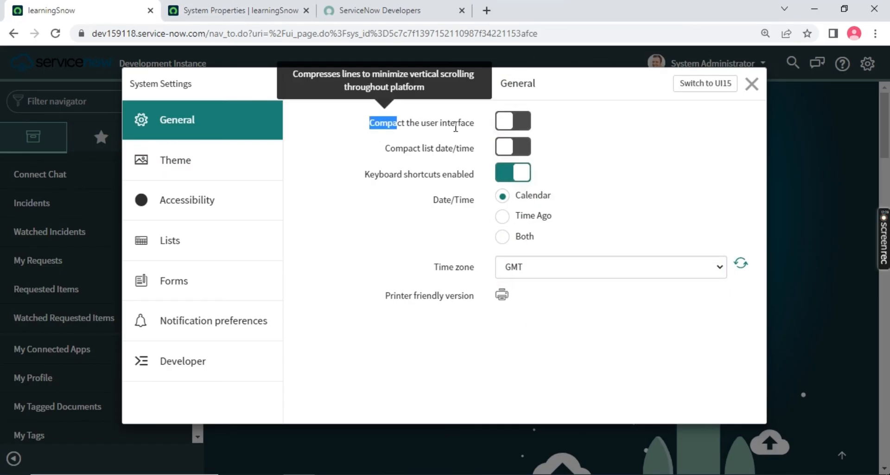
Try the compact interface and compact list date/time toggles, leave both off, and close System Settings
{"action": "left_click", "coordinate": [512, 121]}
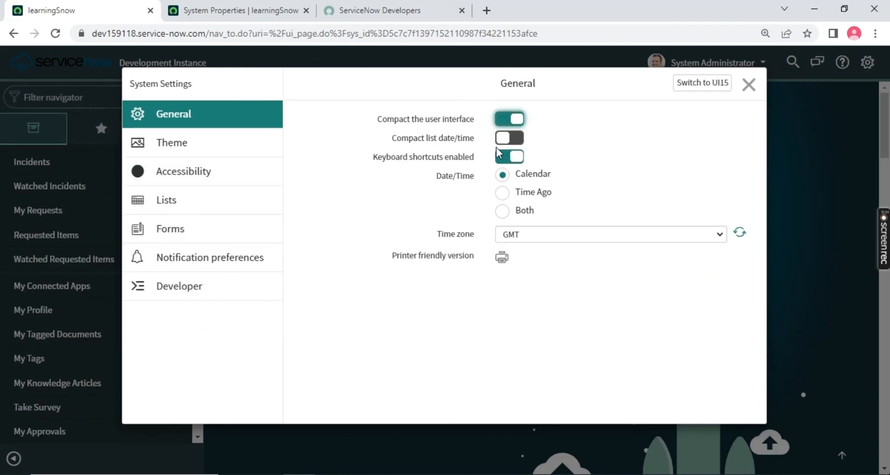
{"action": "left_click", "coordinate": [509, 118]}
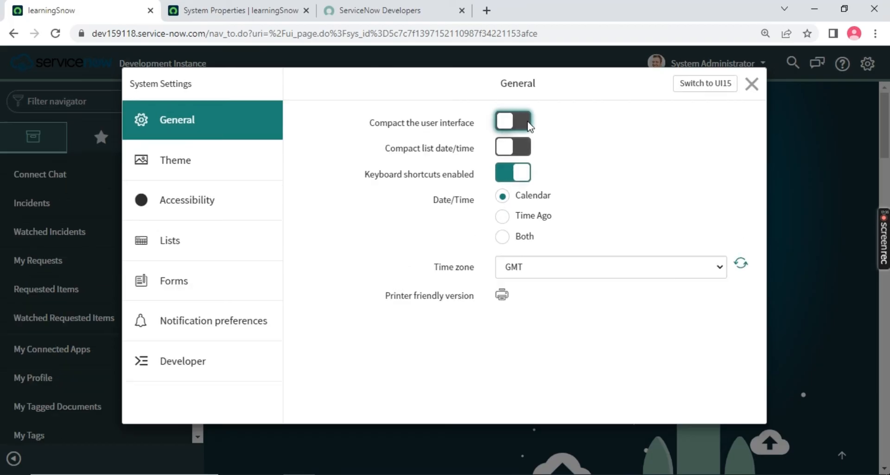
{"action": "left_click", "coordinate": [512, 123]}
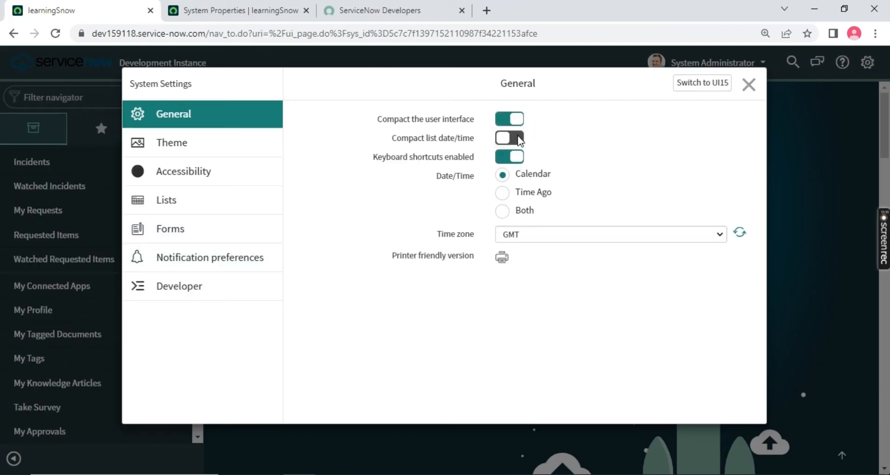
{"action": "left_click", "coordinate": [509, 137]}
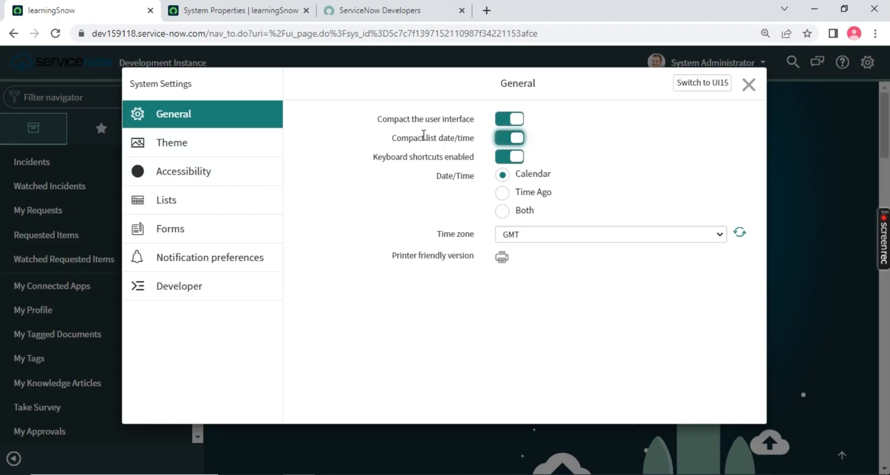
{"action": "left_click", "coordinate": [509, 137]}
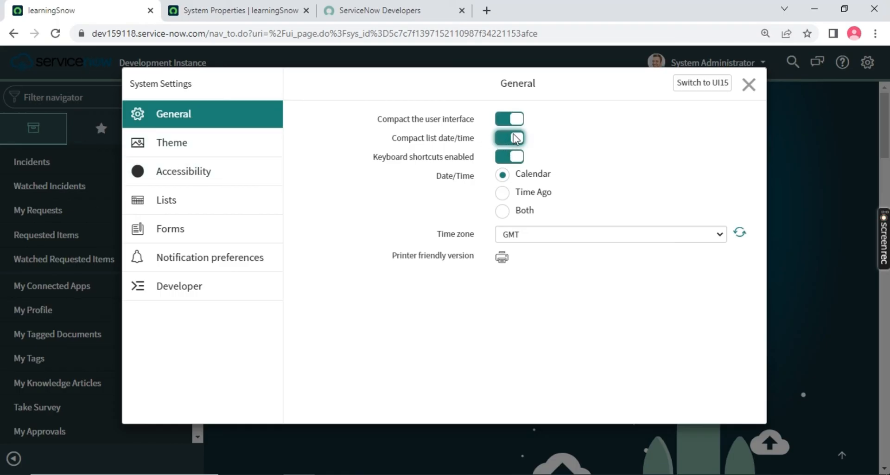
{"action": "left_click", "coordinate": [508, 137]}
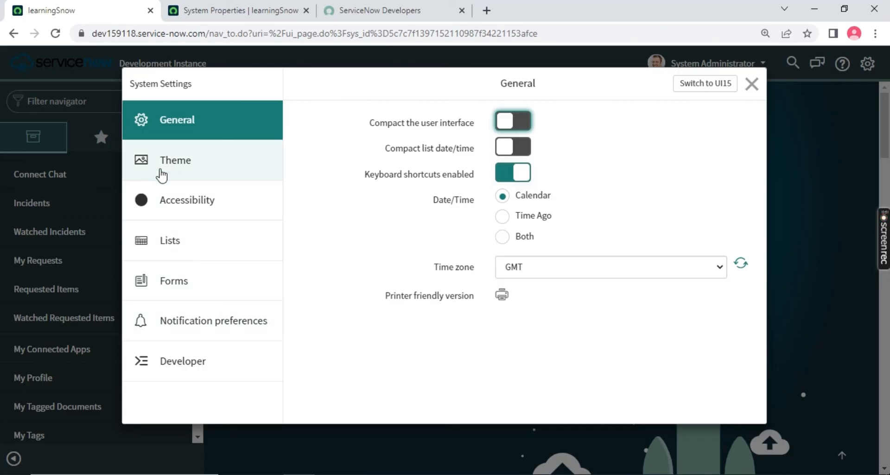
{"action": "mouse_move", "coordinate": [181, 168]}
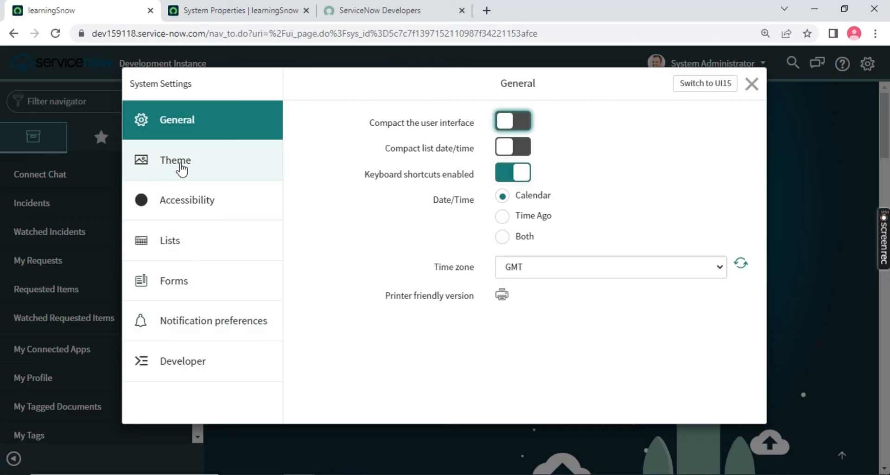
{"action": "mouse_move", "coordinate": [221, 139]}
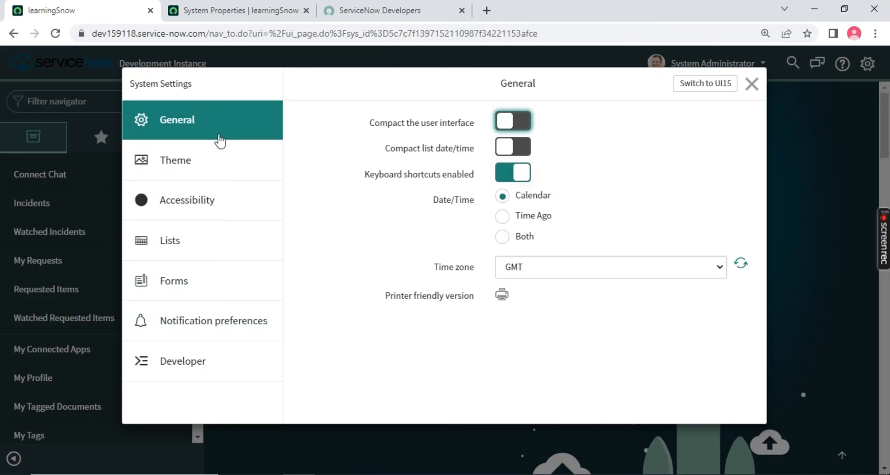
{"action": "mouse_move", "coordinate": [502, 295]}
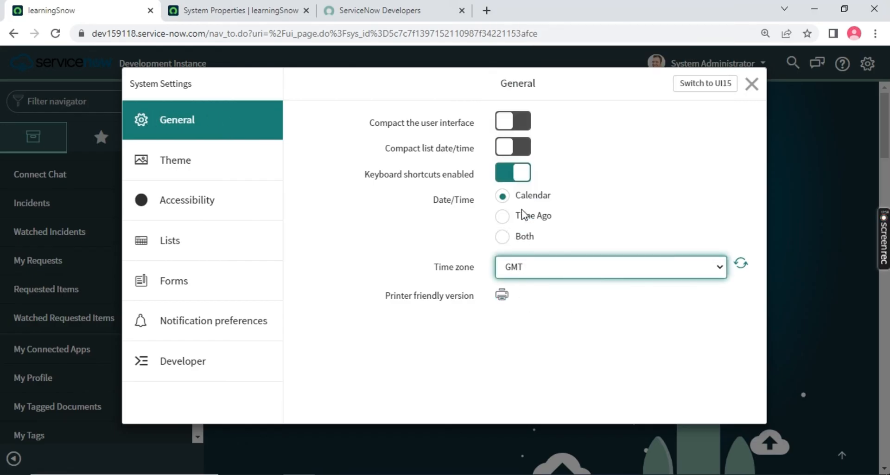
{"action": "left_click", "coordinate": [750, 83]}
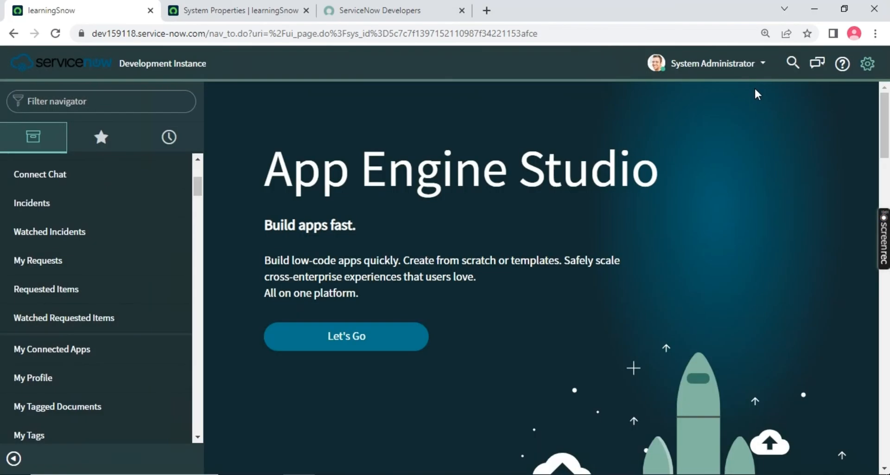
{"action": "mouse_move", "coordinate": [377, 348]}
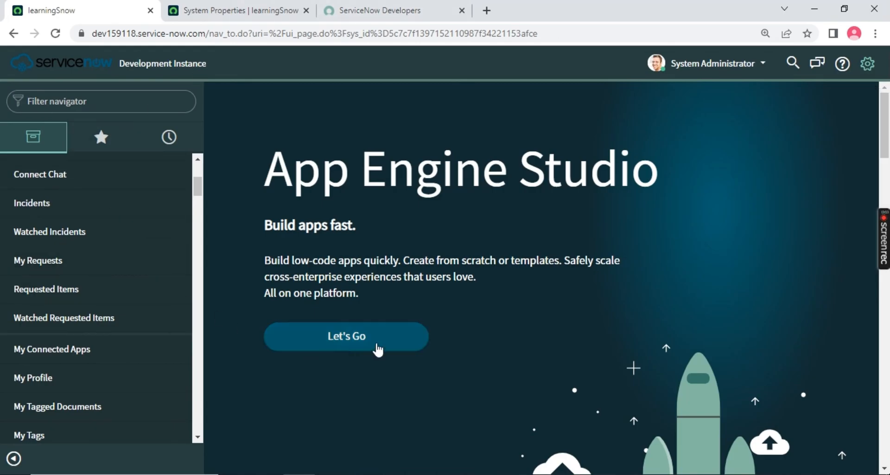
{"action": "mouse_move", "coordinate": [487, 144]}
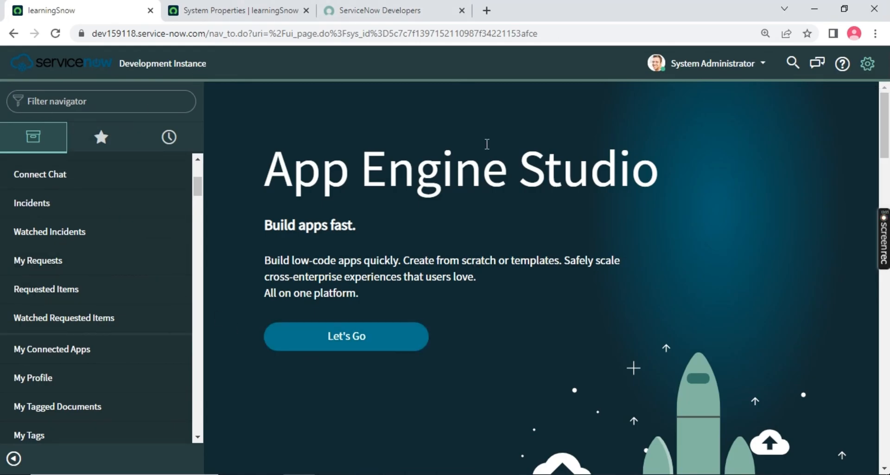